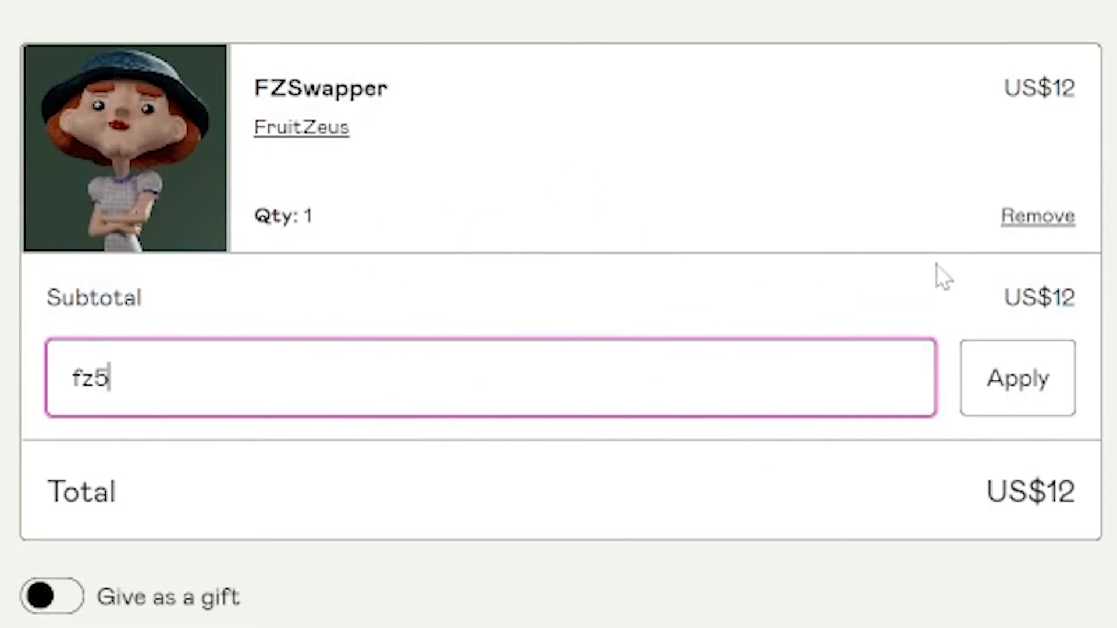
Apply the entered discount code to the FZSwapper order.
{"action": "left_click", "coordinate": [1017, 377]}
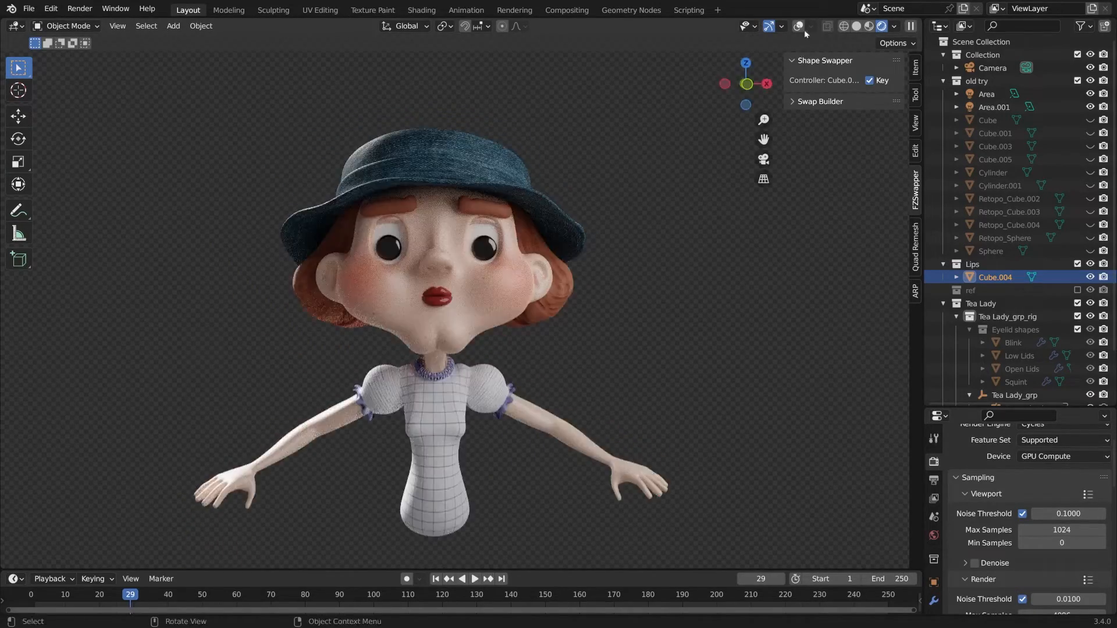
Drag the Mouth Shape Reference from the FruitZeus FZSwapper catalog into the viewport and scale it down.
{"action": "left_click", "coordinate": [800, 26]}
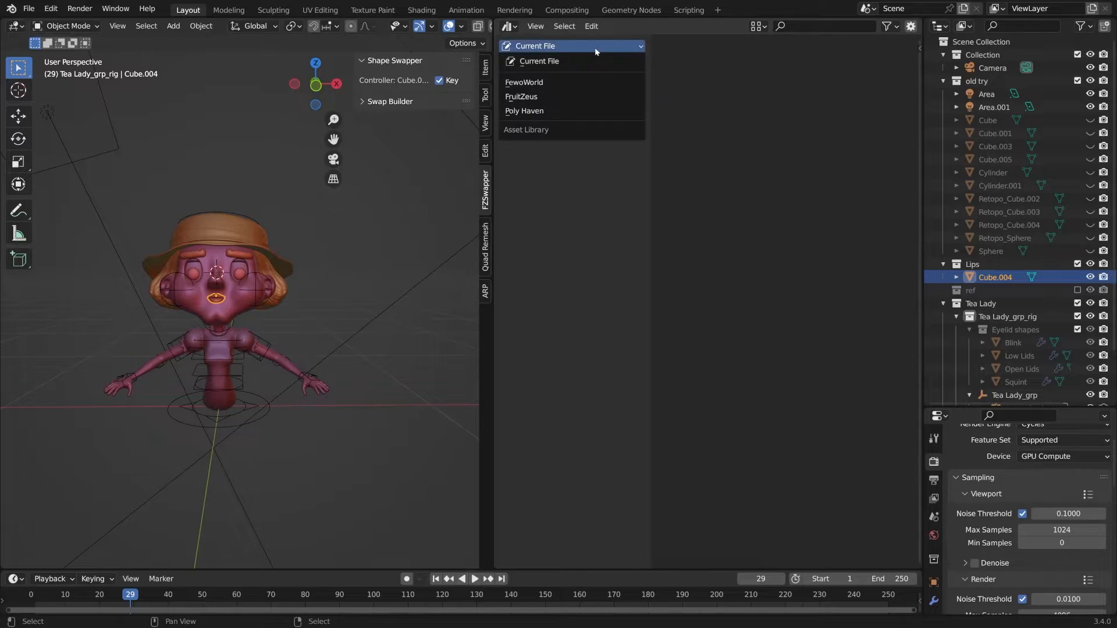
{"action": "left_click", "coordinate": [521, 96]}
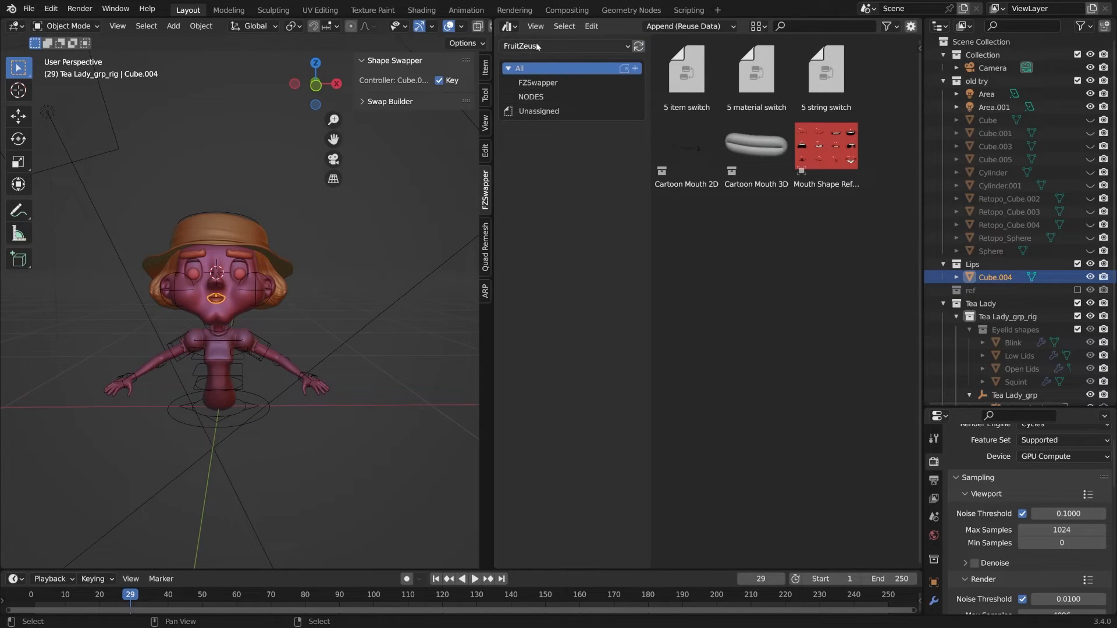
{"action": "left_click", "coordinate": [538, 82]}
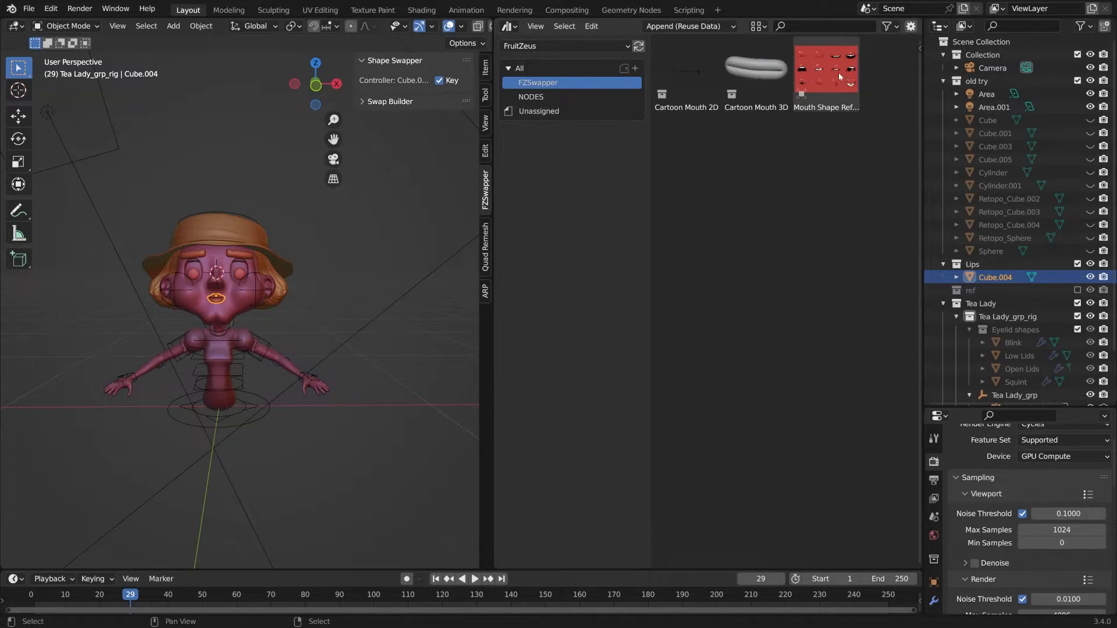
{"action": "left_click", "coordinate": [826, 74]}
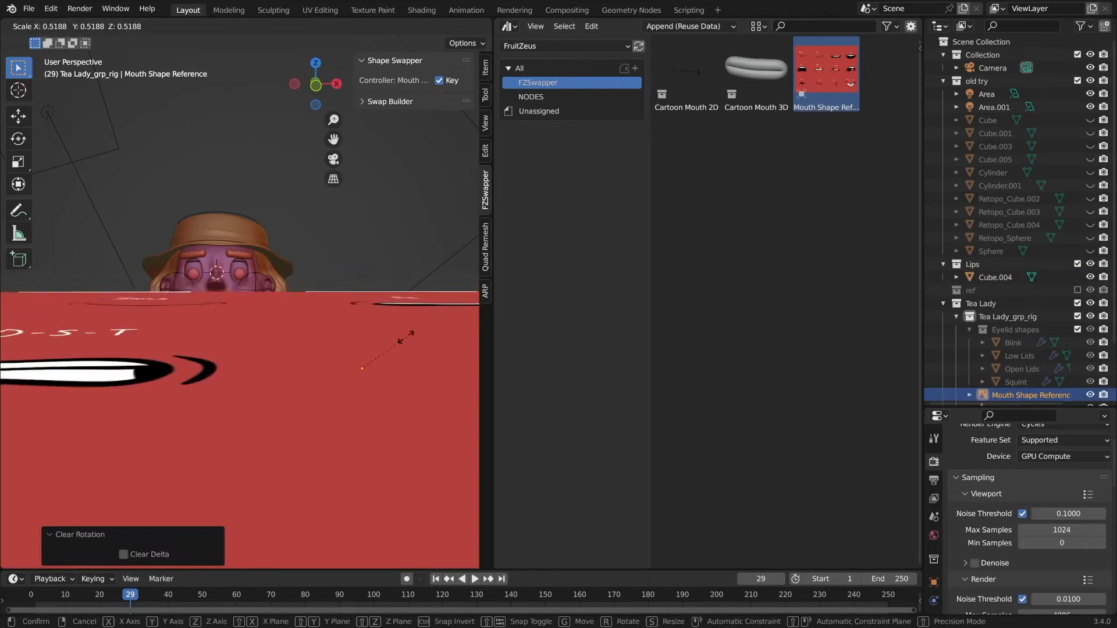
{"action": "left_click", "coordinate": [376, 259]}
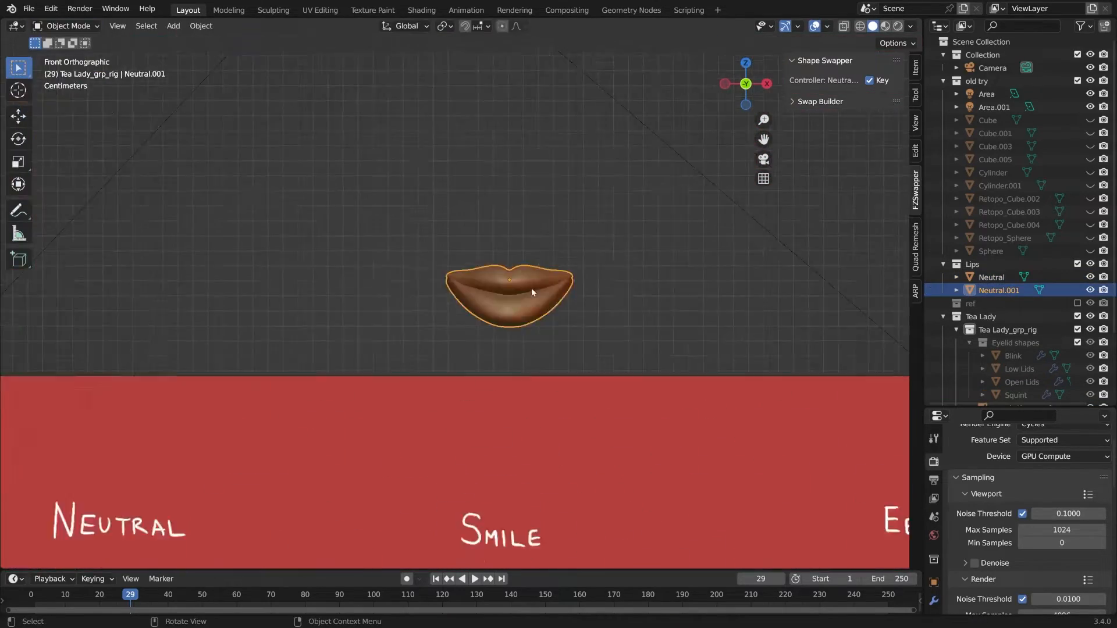
Edit the duplicated lips into mouth shapes, fitting the teeth strip and a shrunken tongue inside.
{"action": "key", "text": "Tab"}
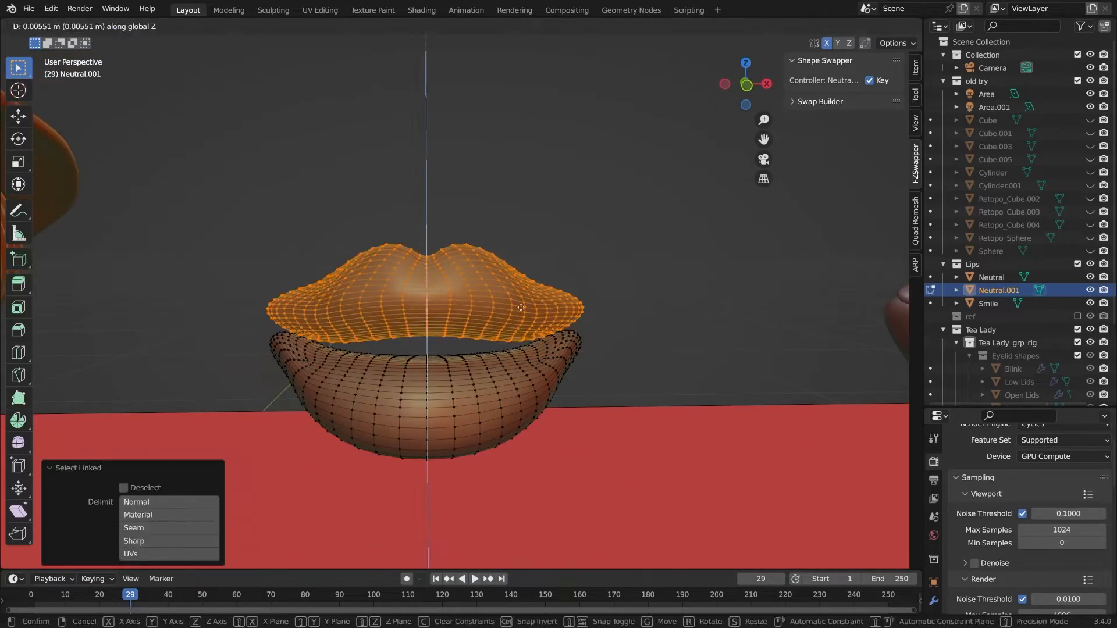
{"action": "left_click", "coordinate": [64, 26]}
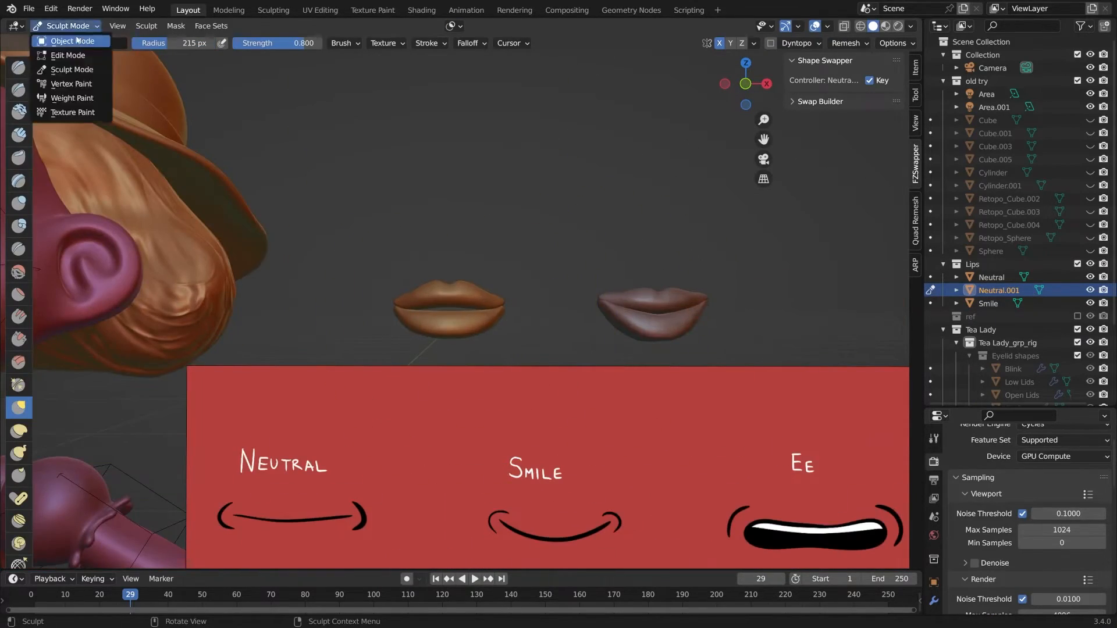
{"action": "left_click", "coordinate": [68, 55]}
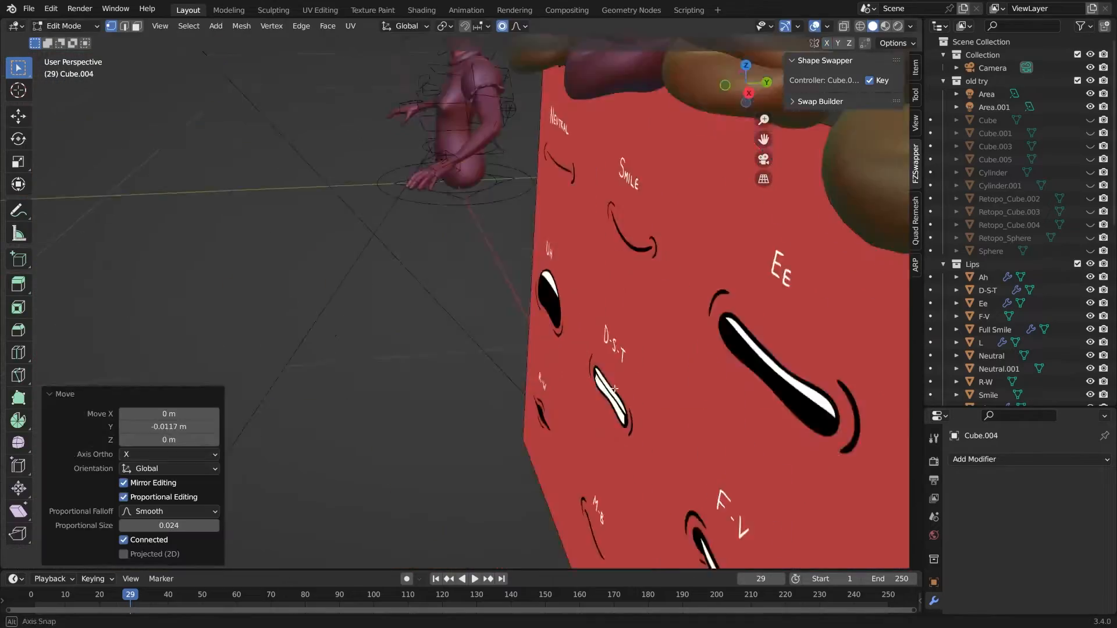
{"action": "key", "text": "Tab"}
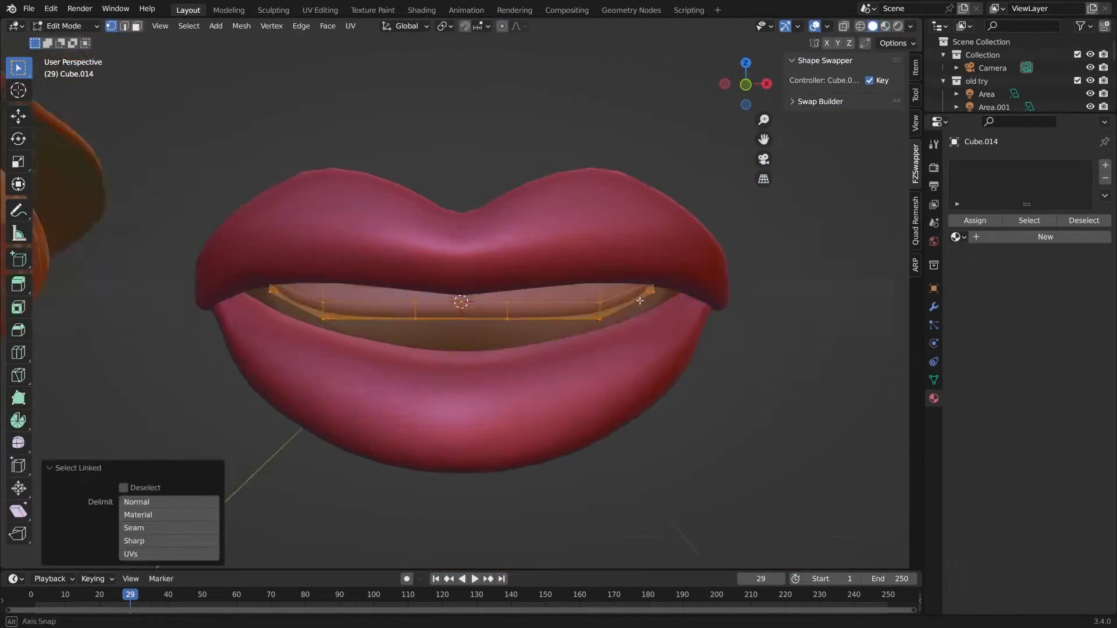
{"action": "key", "text": "Tab"}
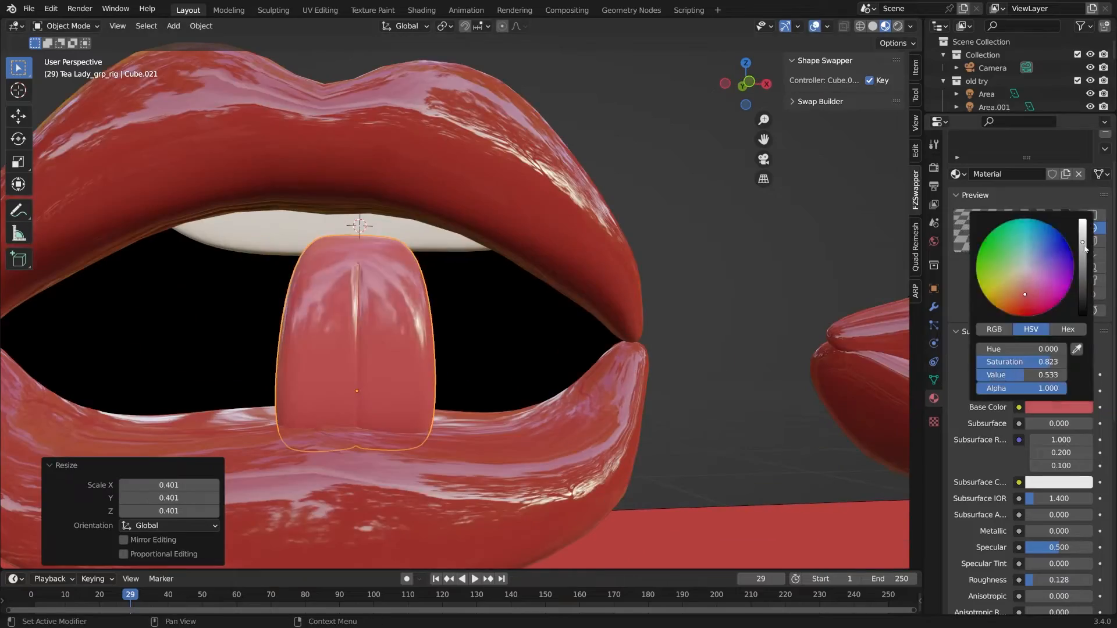
{"action": "key", "text": "g"}
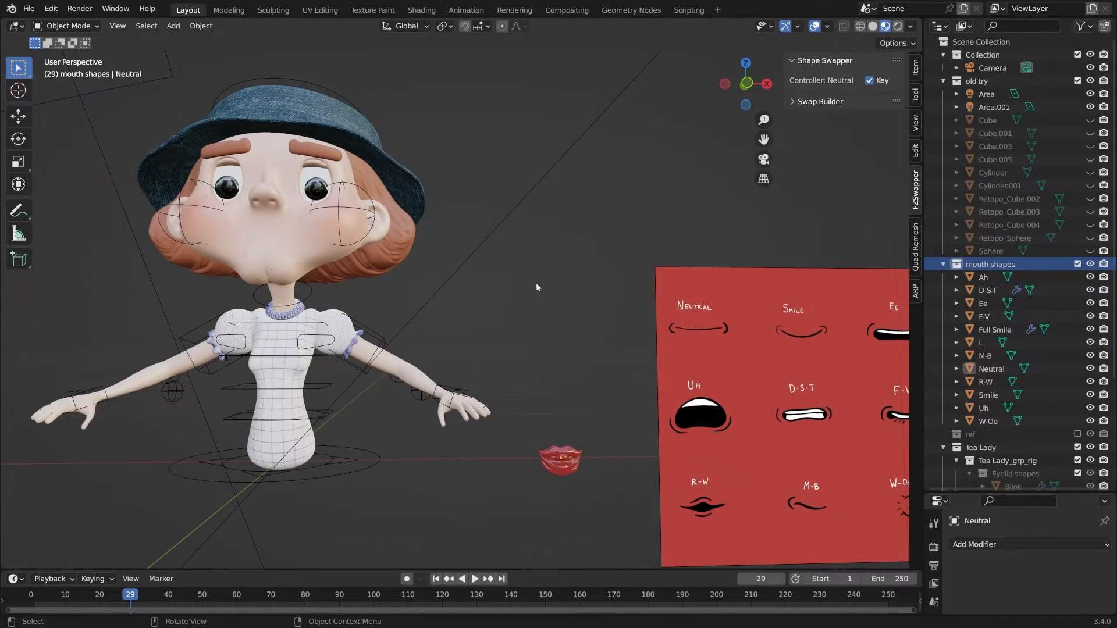
Add swap shape slots for the lip meshes on the Mouth controller and build the swapper.
{"action": "left_click", "coordinate": [172, 25]}
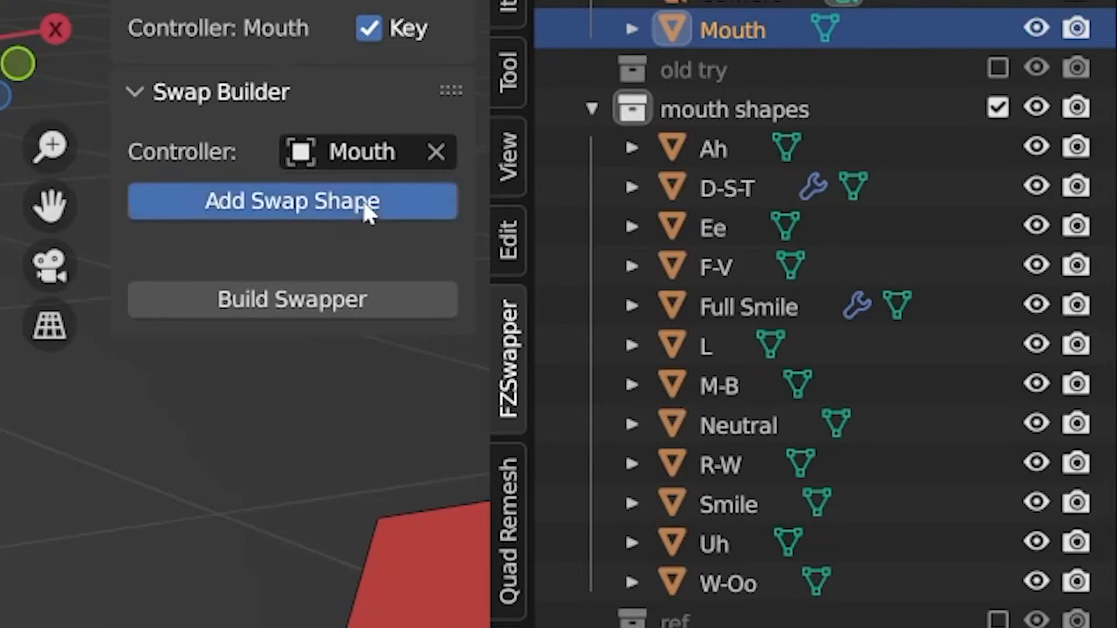
{"action": "left_click", "coordinate": [291, 201]}
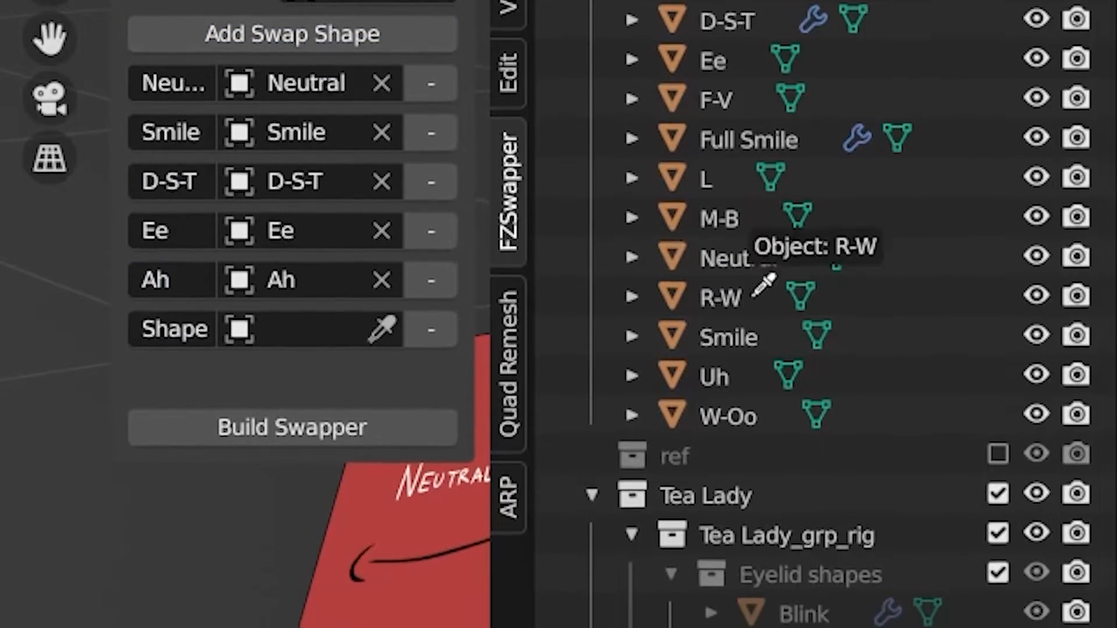
{"action": "scroll", "scroll_direction": "down", "scroll_amount": 3}
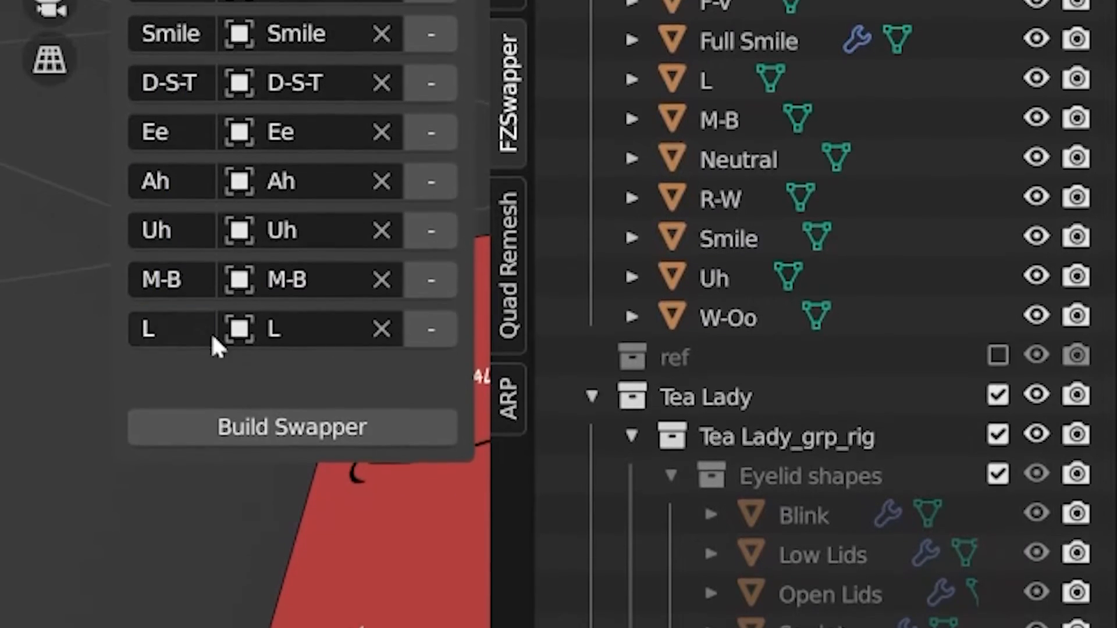
{"action": "scroll", "scroll_direction": "down", "scroll_amount": 3}
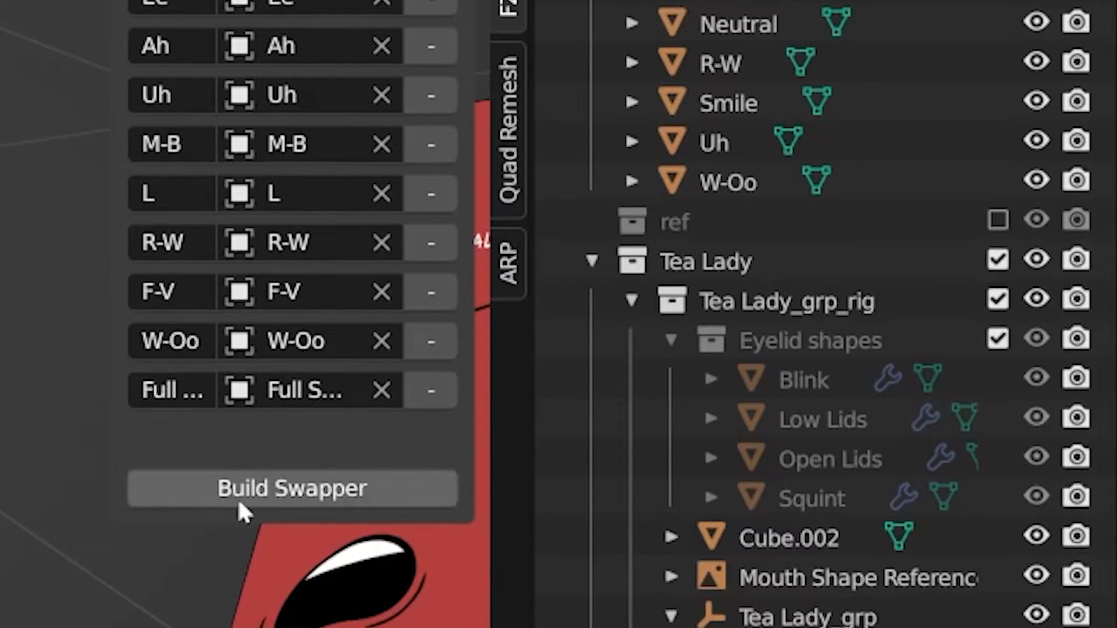
{"action": "left_click", "coordinate": [291, 488]}
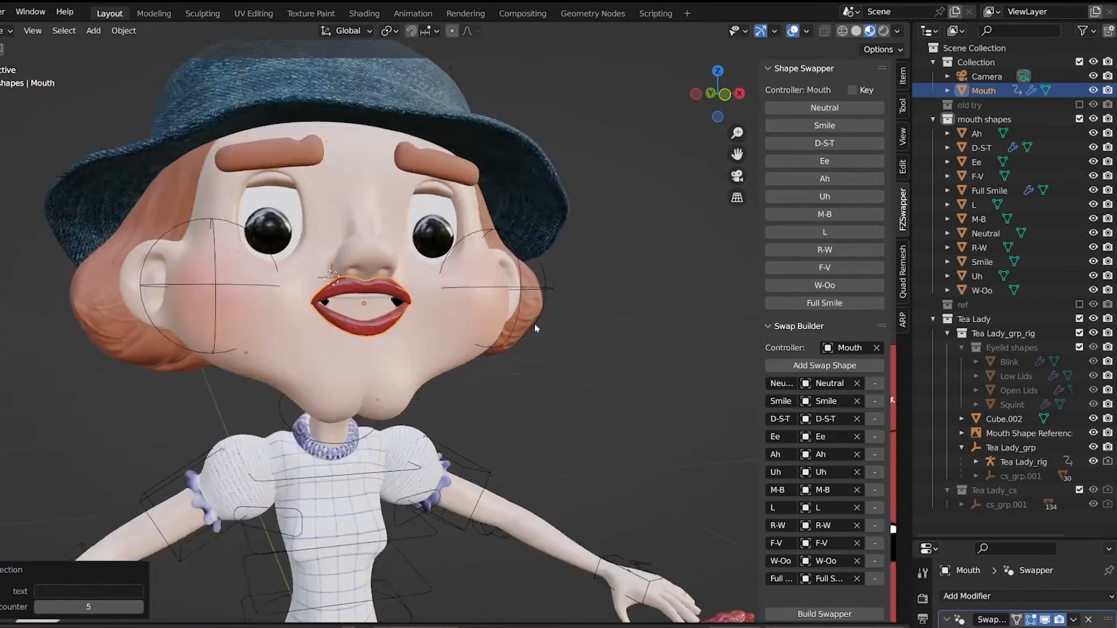
Add a single loop cut around the D-S-T lips' mouth opening.
{"action": "left_click", "coordinate": [823, 214]}
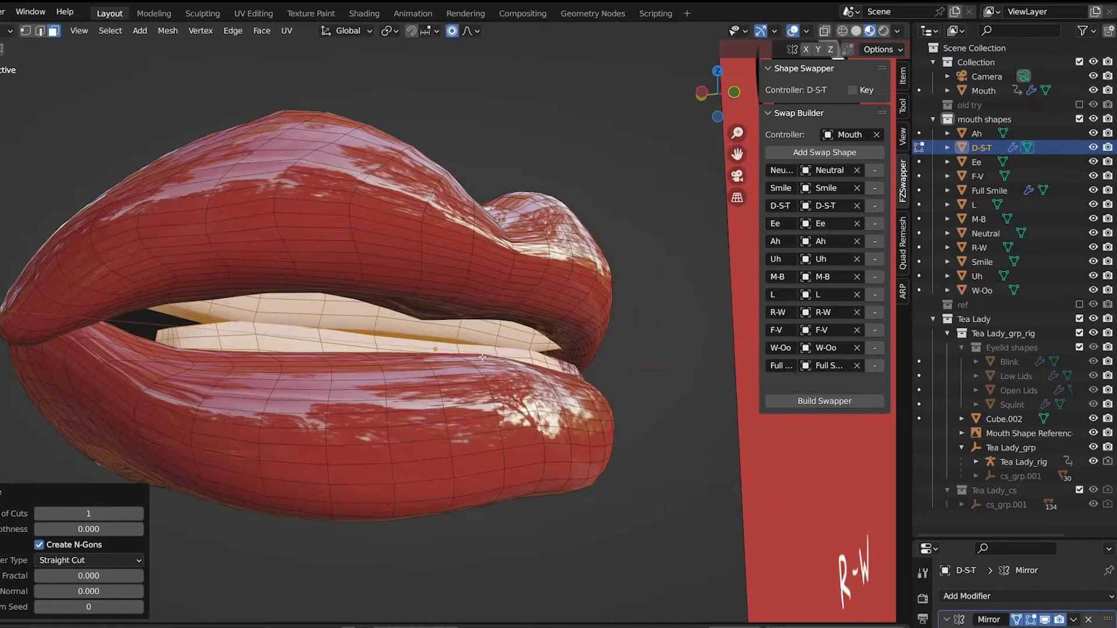
{"action": "key", "text": "Tab"}
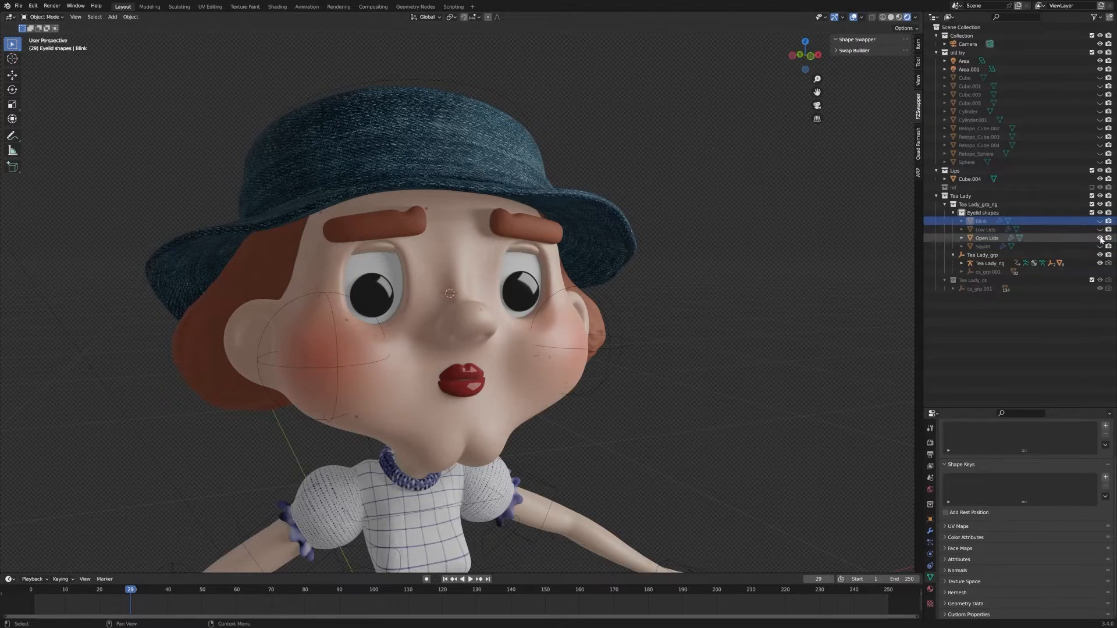
Preview the Low Lids and Blink eyelid shapes, then hide the old try collection.
{"action": "left_click", "coordinate": [1099, 229]}
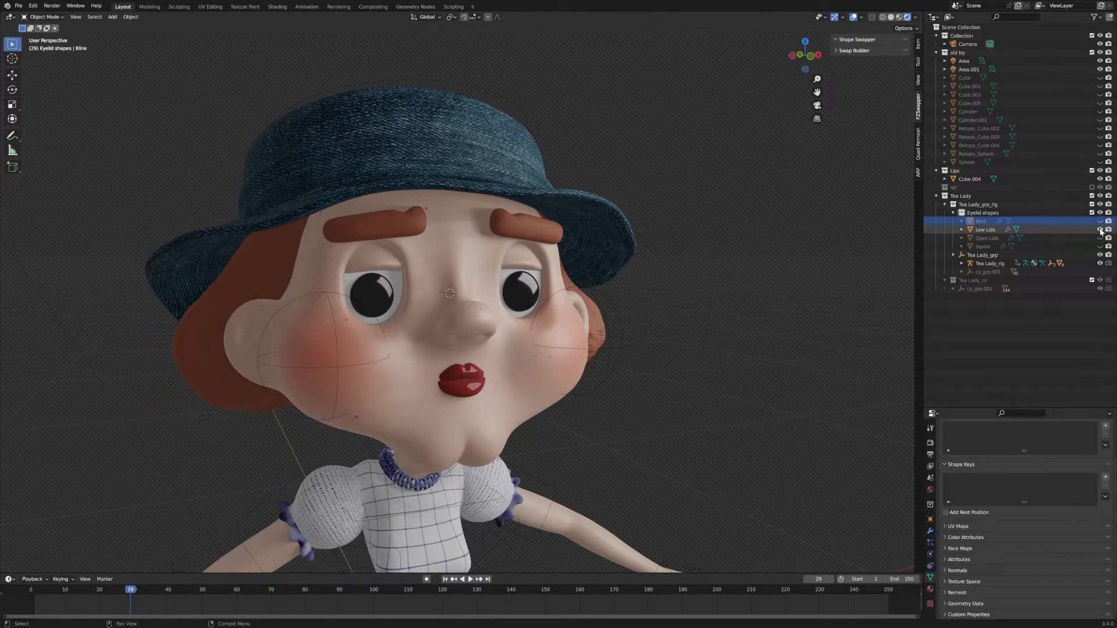
{"action": "left_click", "coordinate": [1099, 229]}
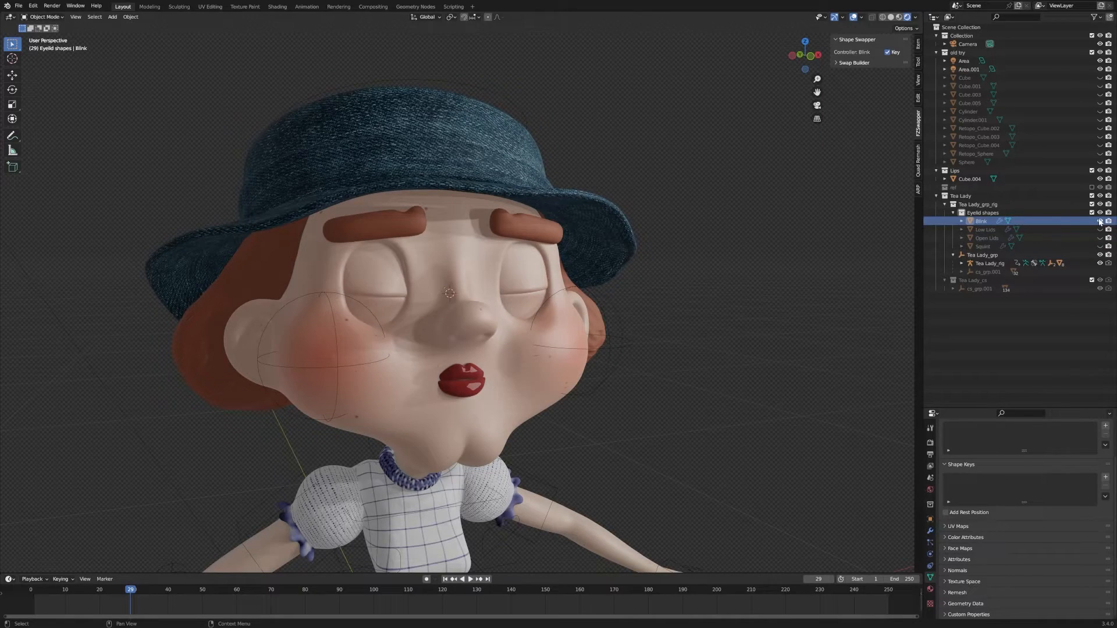
{"action": "left_click", "coordinate": [982, 246]}
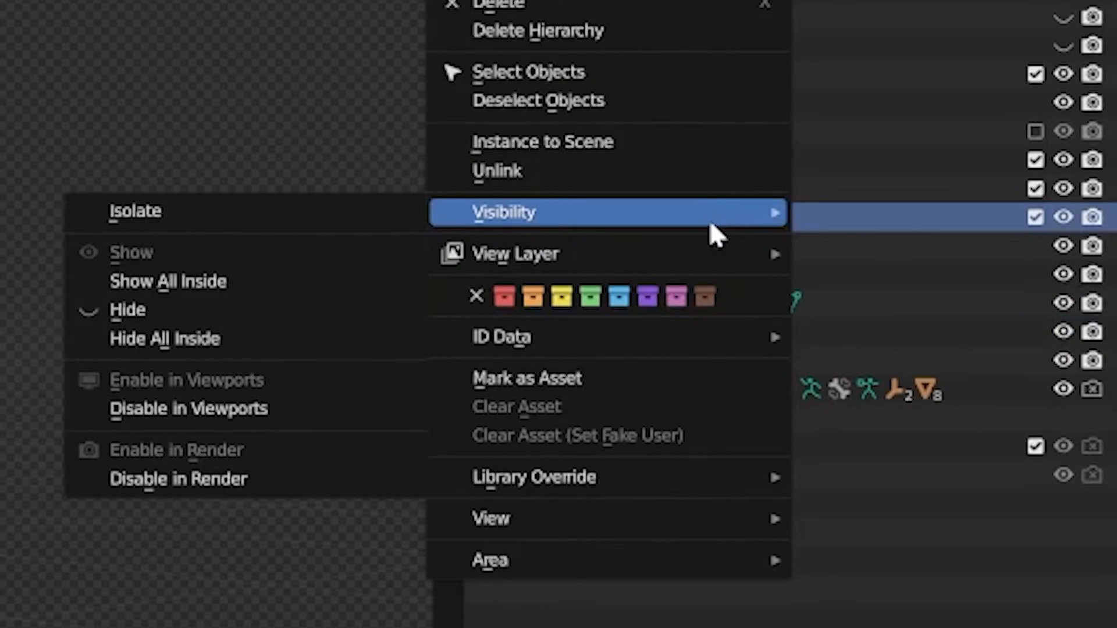
{"action": "mouse_move", "coordinate": [564, 249]}
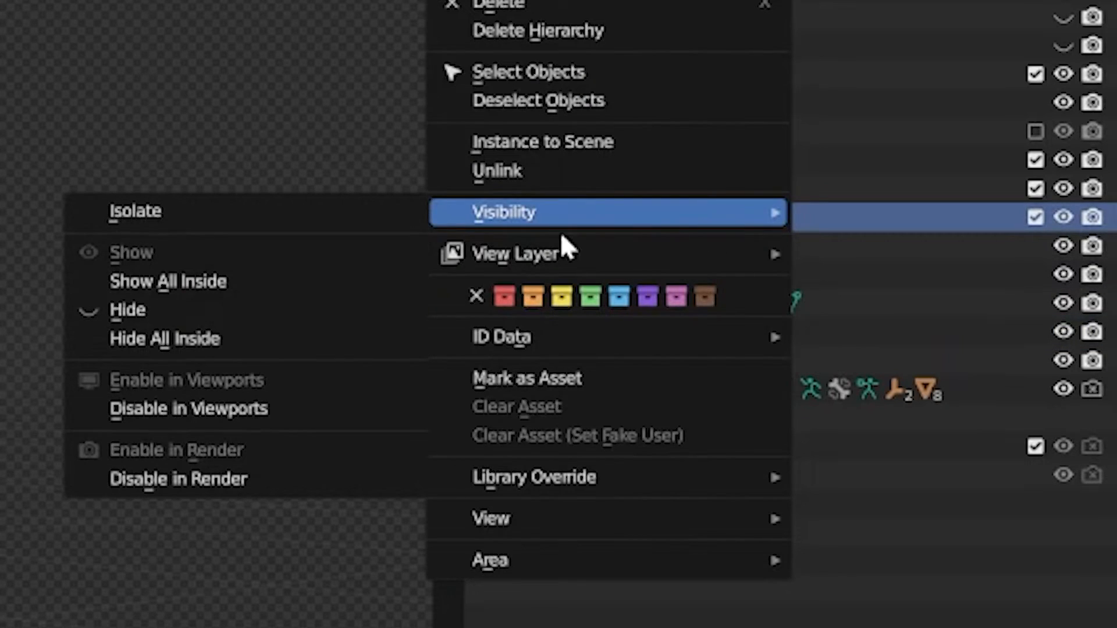
{"action": "key", "text": "Escape"}
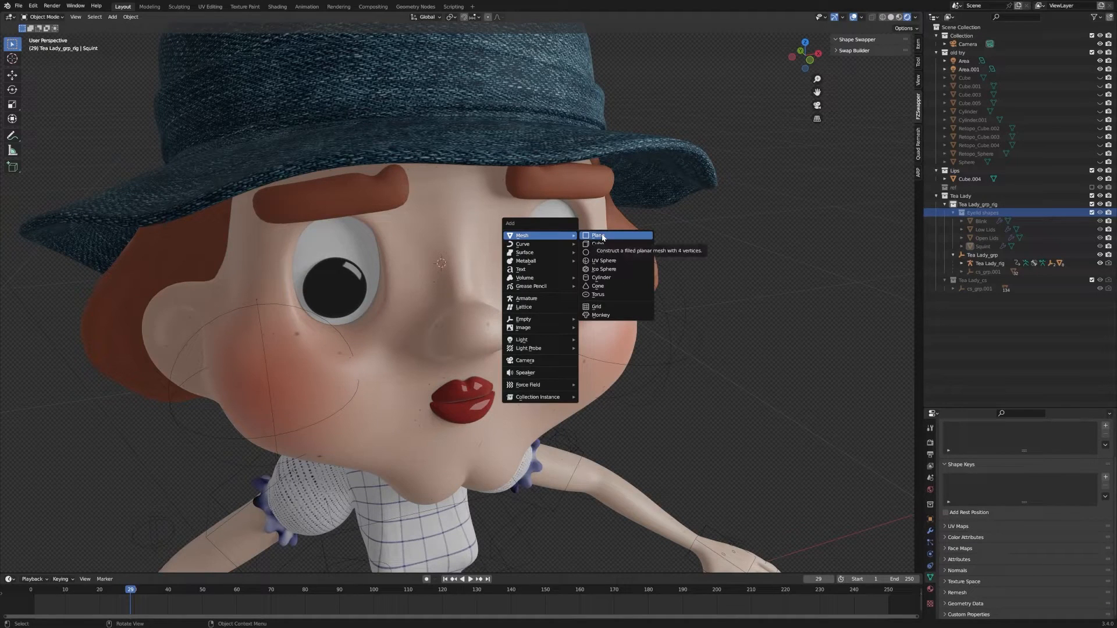
Add and name swap shape slots for the eyelid meshes on the Eyelids controller.
{"action": "left_click", "coordinate": [597, 236]}
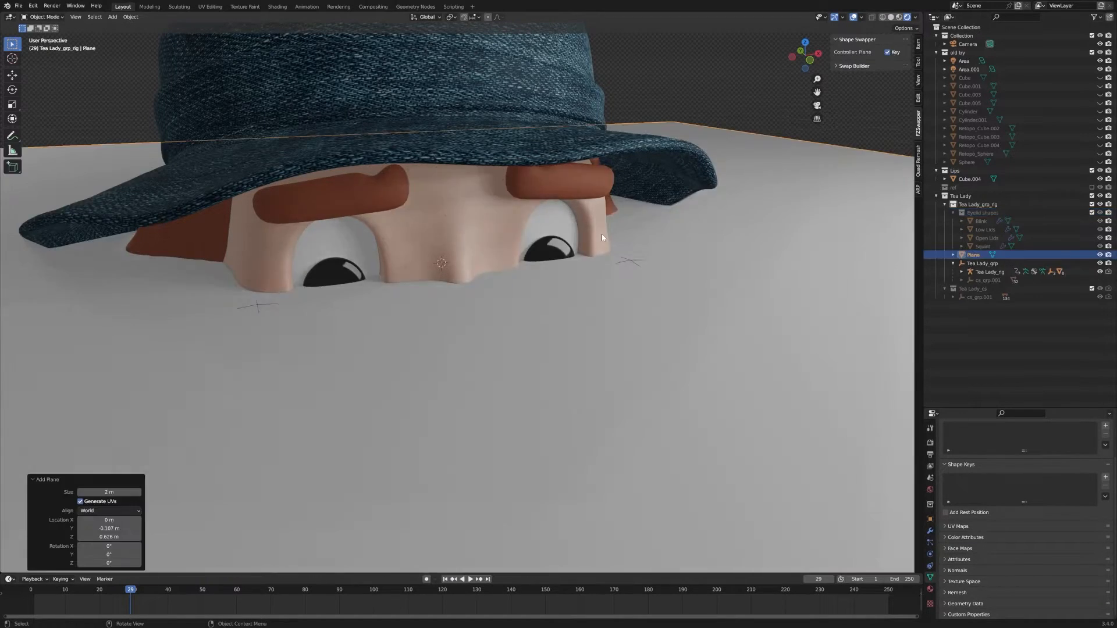
{"action": "key", "text": "s"}
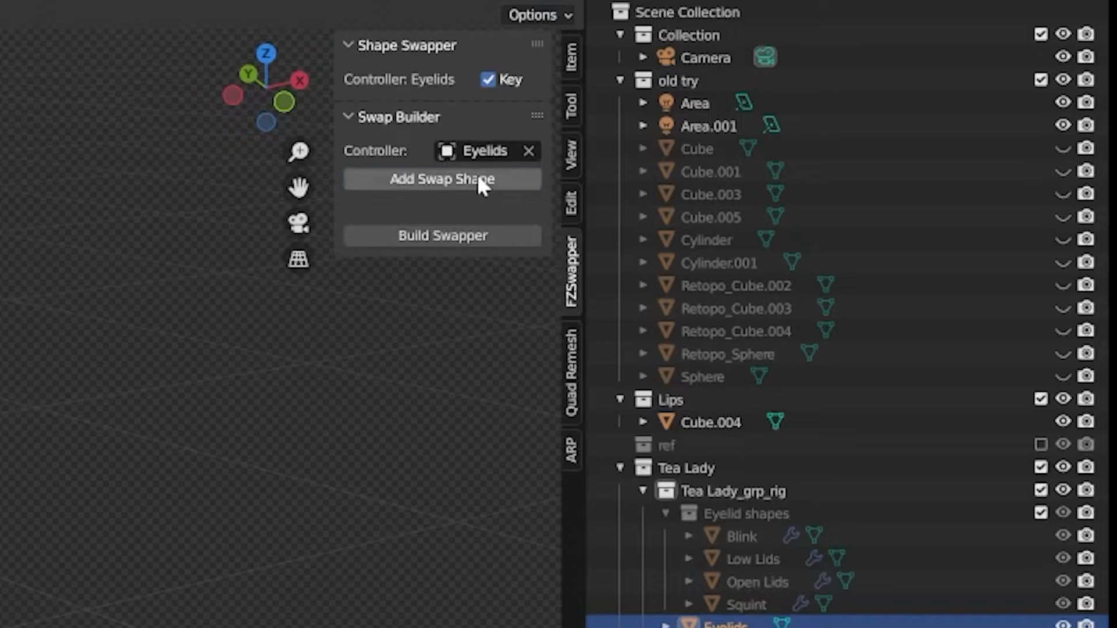
{"action": "left_click", "coordinate": [442, 179]}
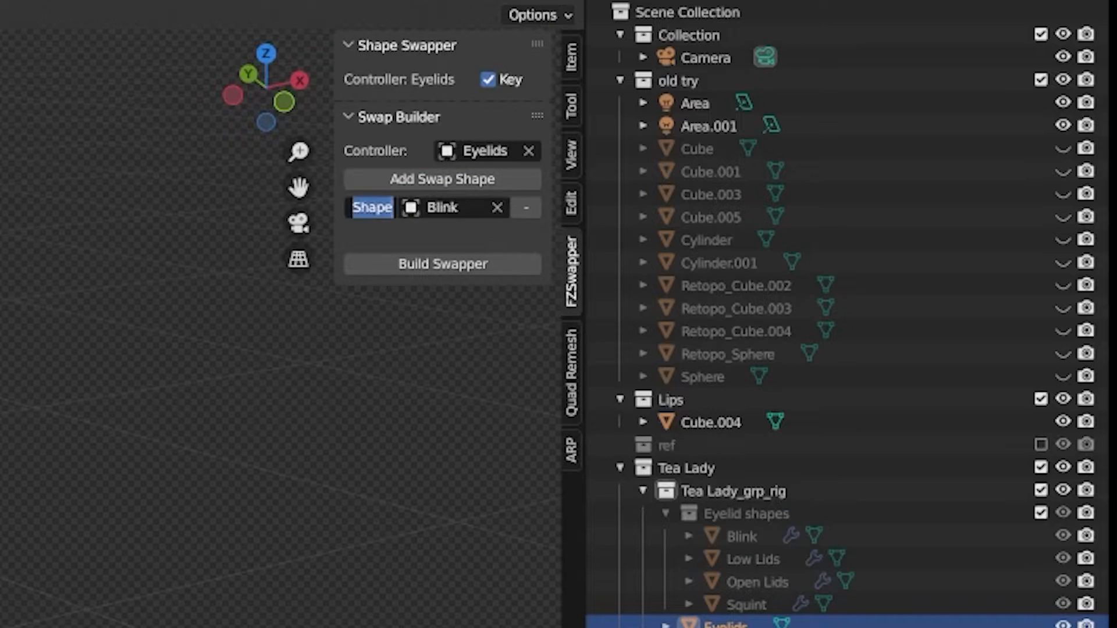
{"action": "left_click", "coordinate": [497, 207]}
{"action": "type", "text": "o"}
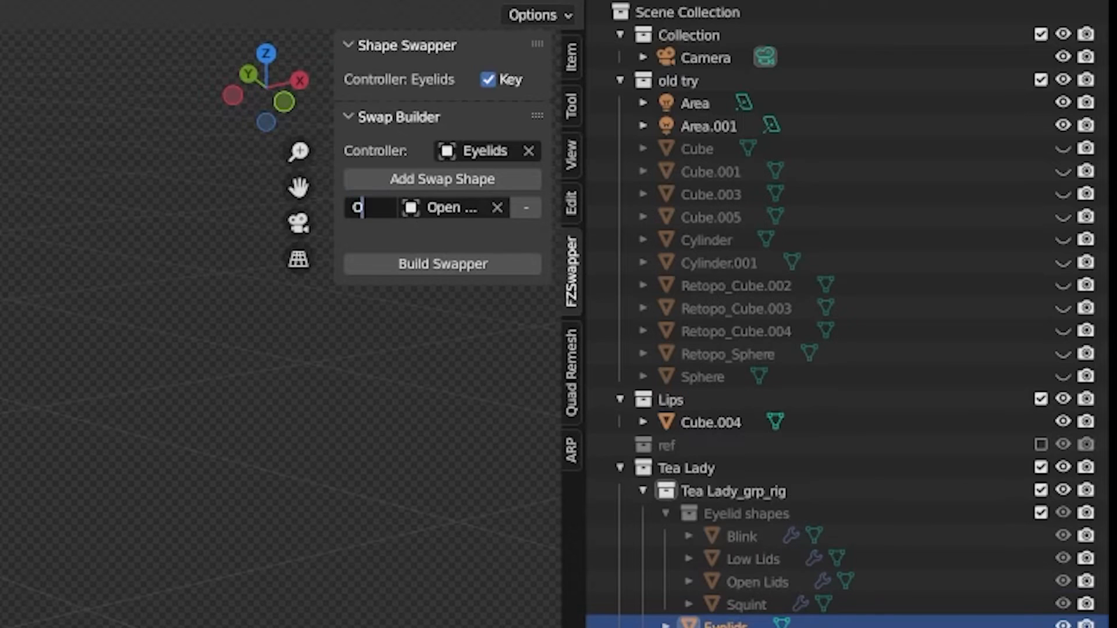
{"action": "left_click", "coordinate": [442, 180]}
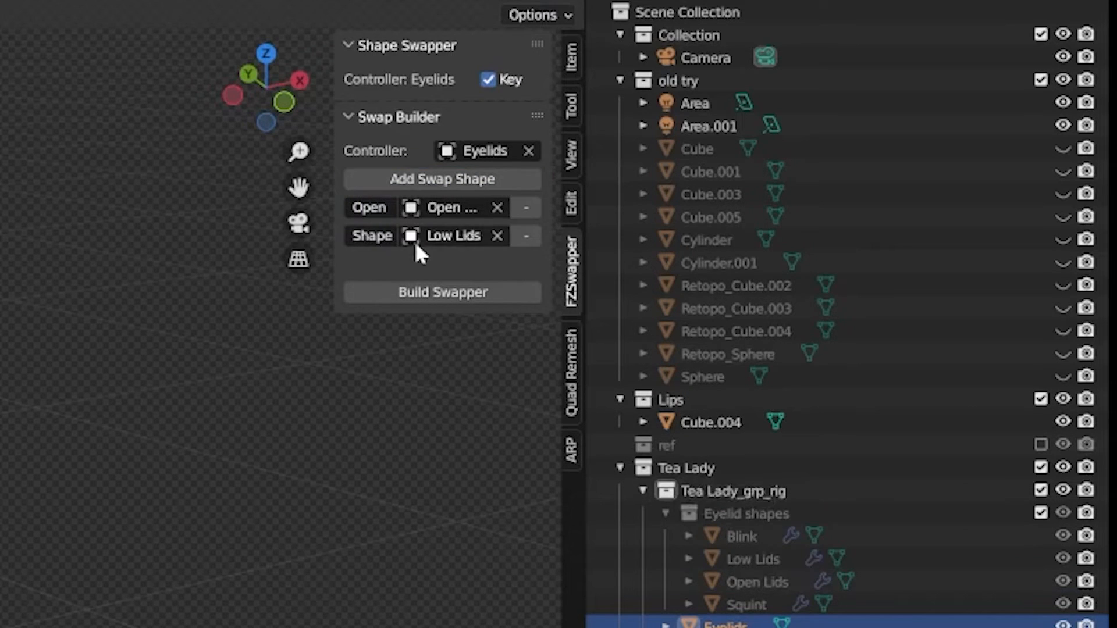
{"action": "left_click", "coordinate": [442, 178]}
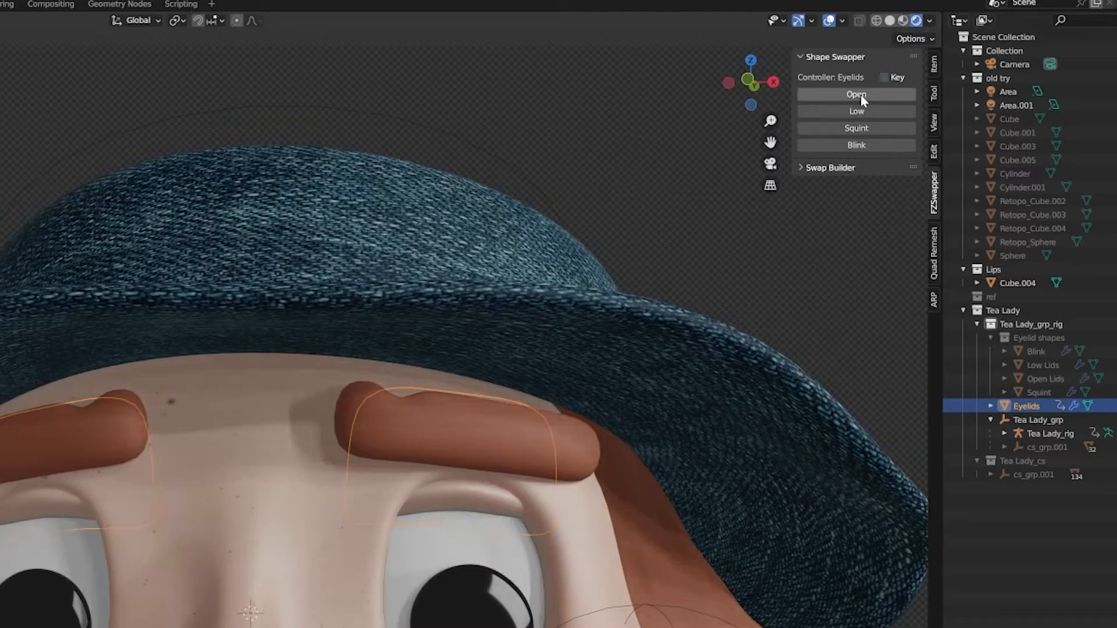
{"action": "left_click", "coordinate": [855, 128]}
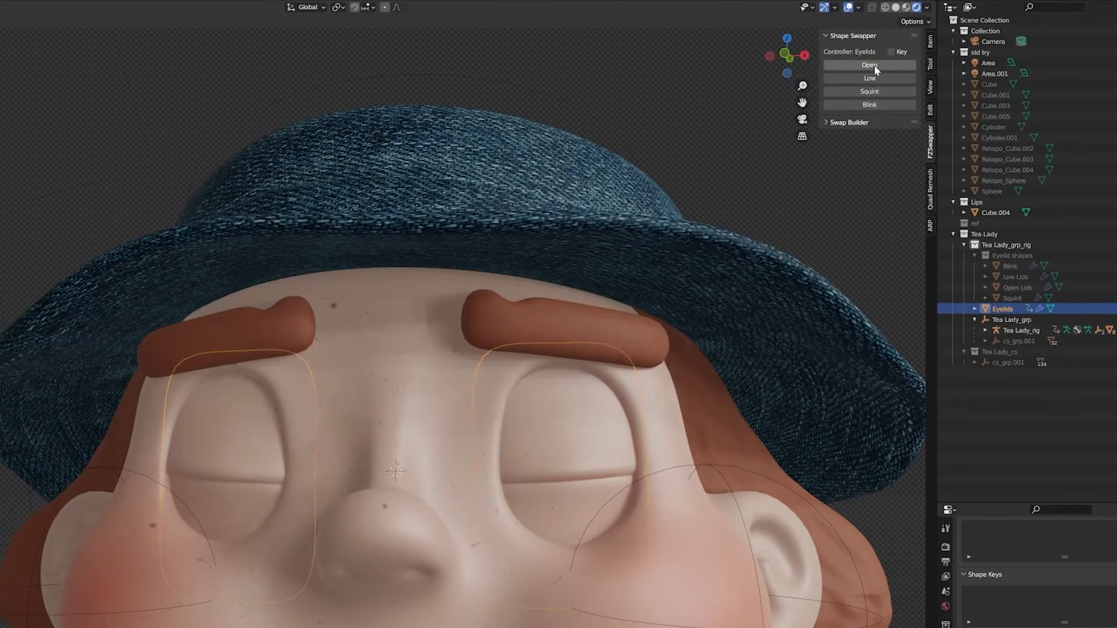
{"action": "left_click", "coordinate": [868, 65]}
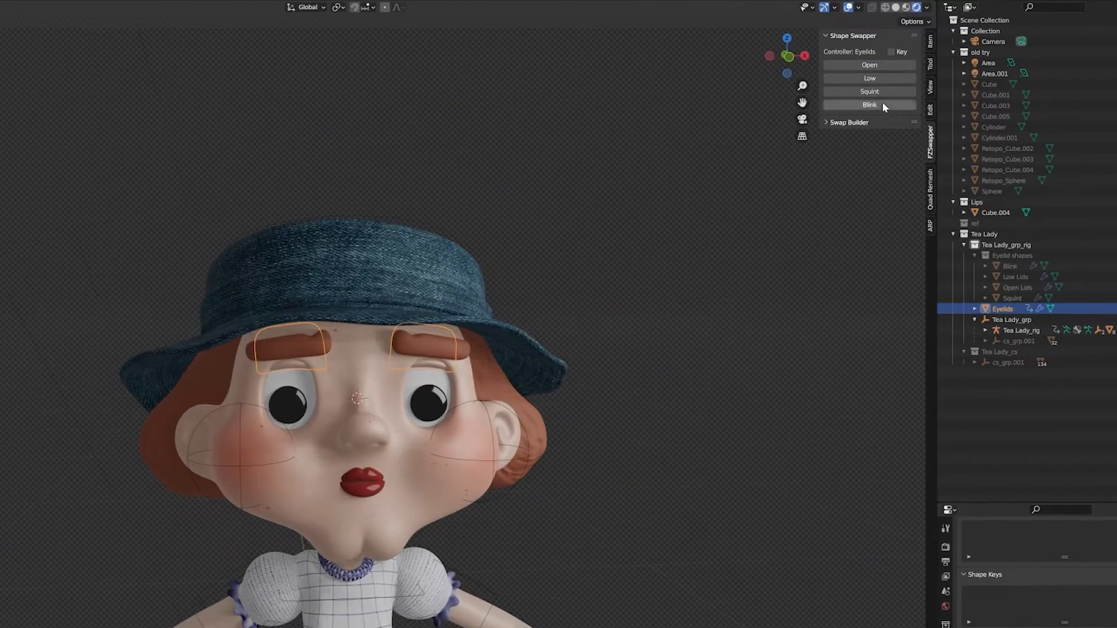
{"action": "left_click", "coordinate": [868, 78]}
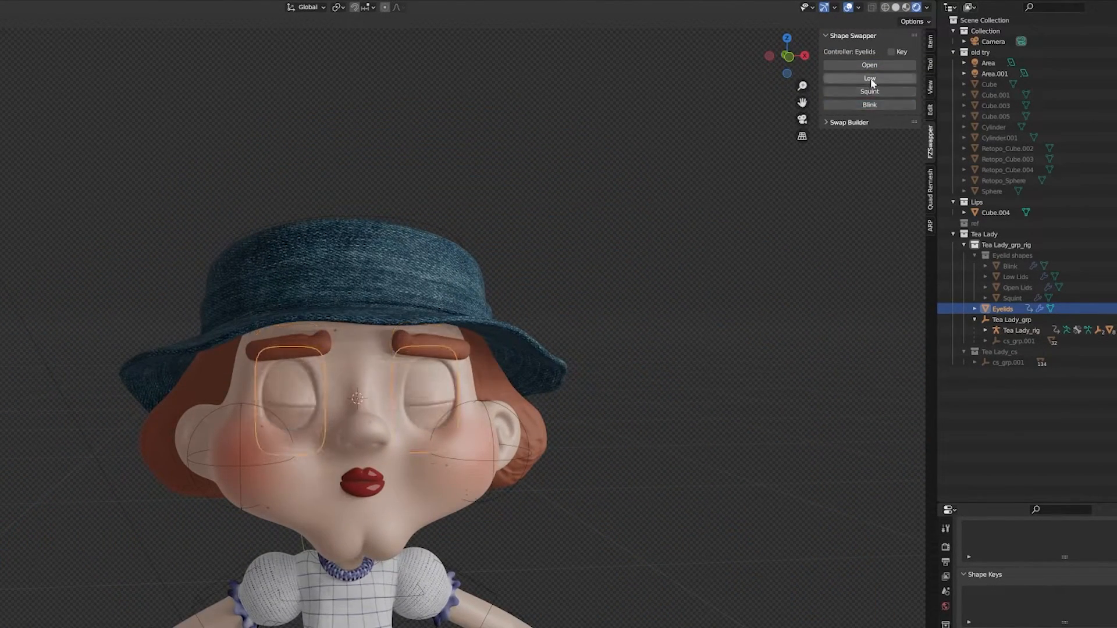
{"action": "left_click", "coordinate": [868, 65]}
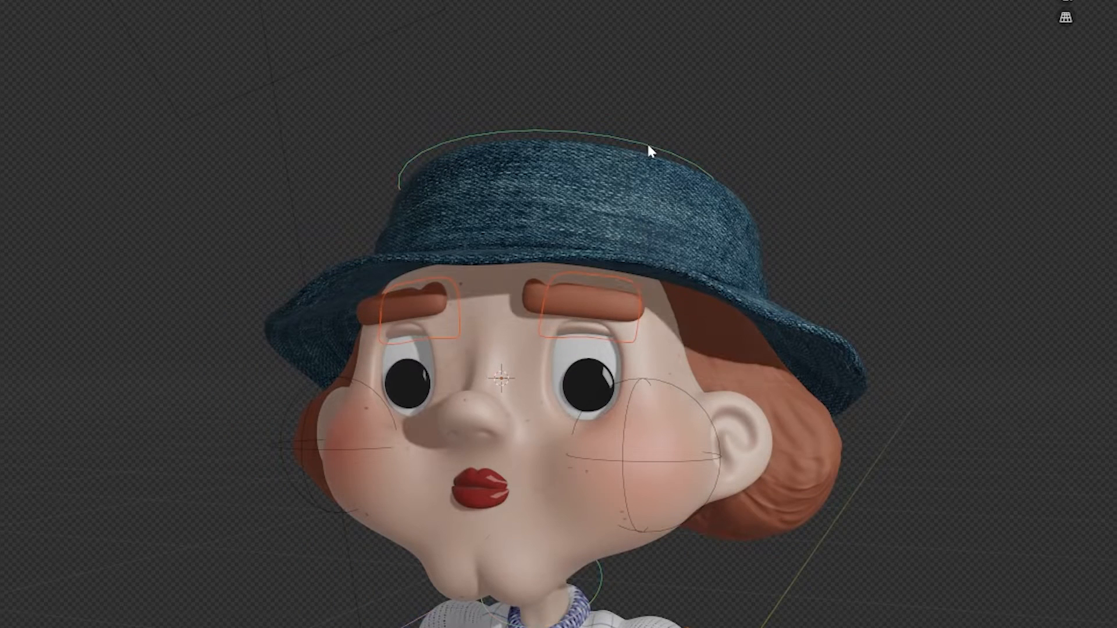
{"action": "key", "text": "ctrl+p"}
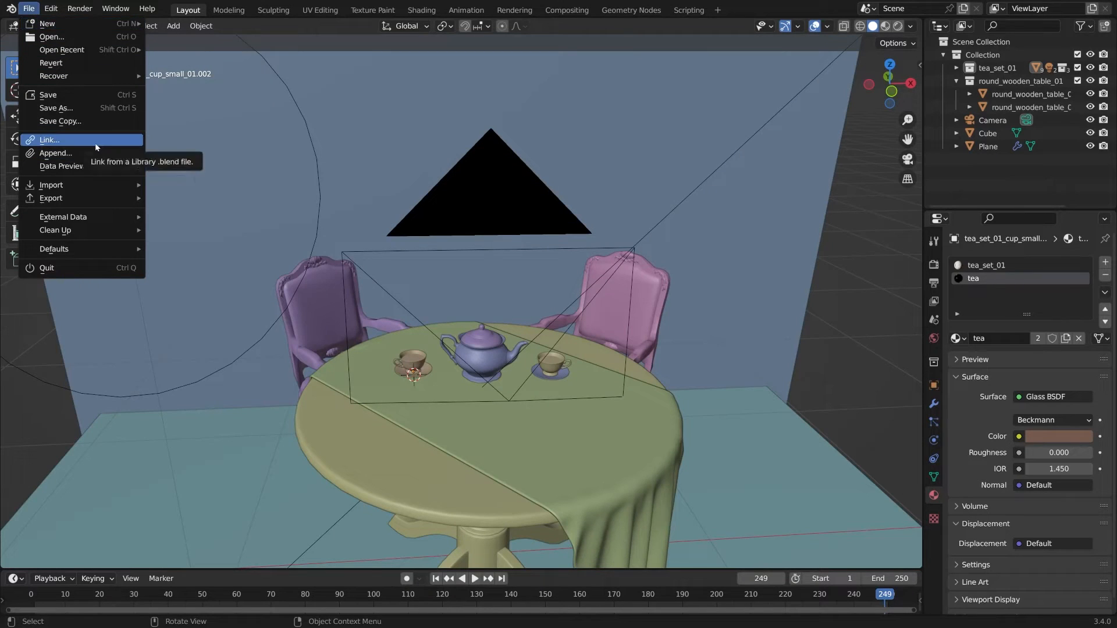
Link the Tea Lady collection from the character blend and search for the library override command.
{"action": "left_click", "coordinate": [48, 139]}
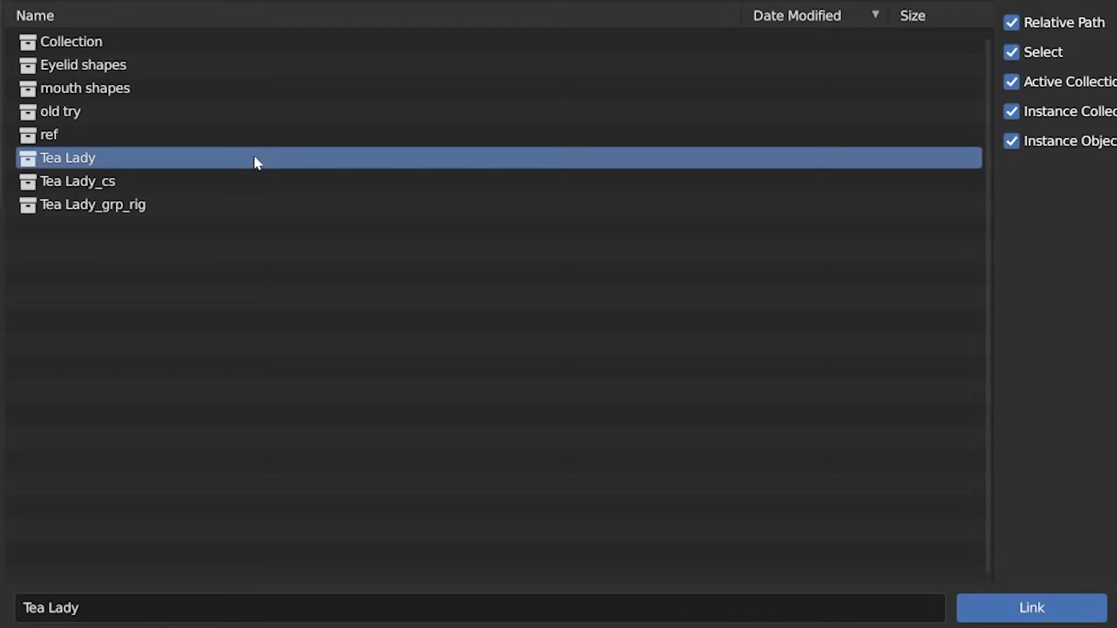
{"action": "left_click", "coordinate": [1031, 608]}
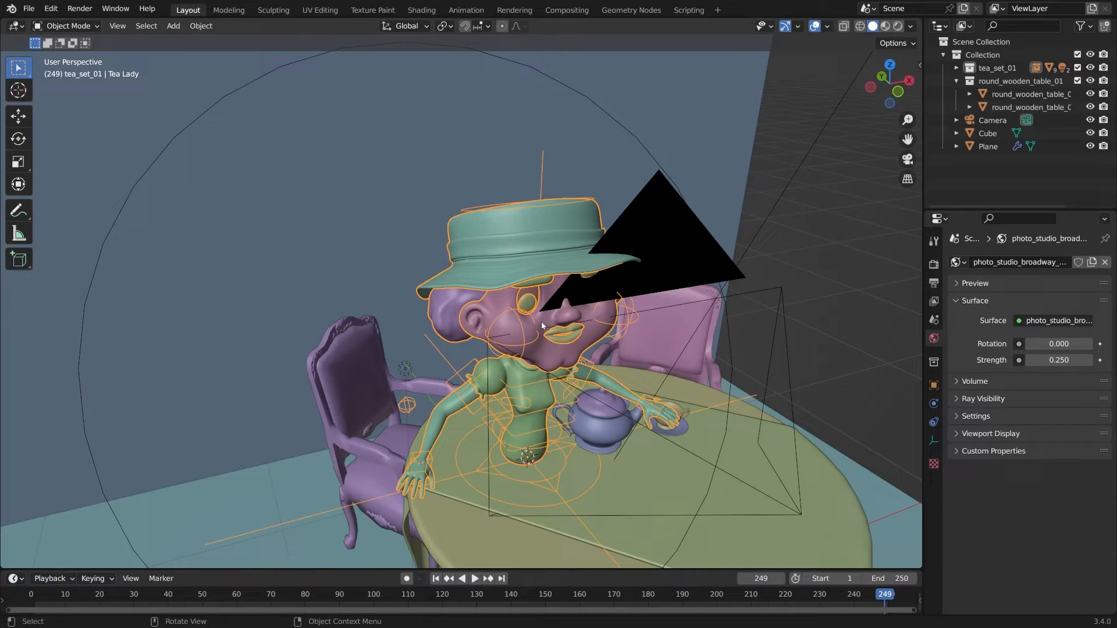
{"action": "mouse_move", "coordinate": [576, 272]}
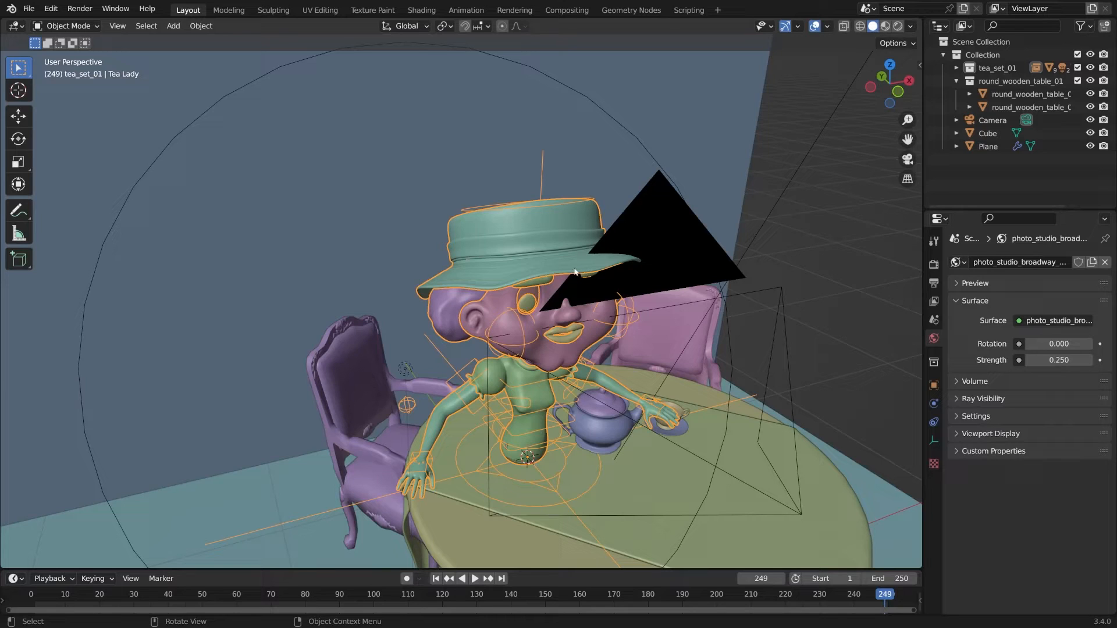
{"action": "key", "text": "f3"}
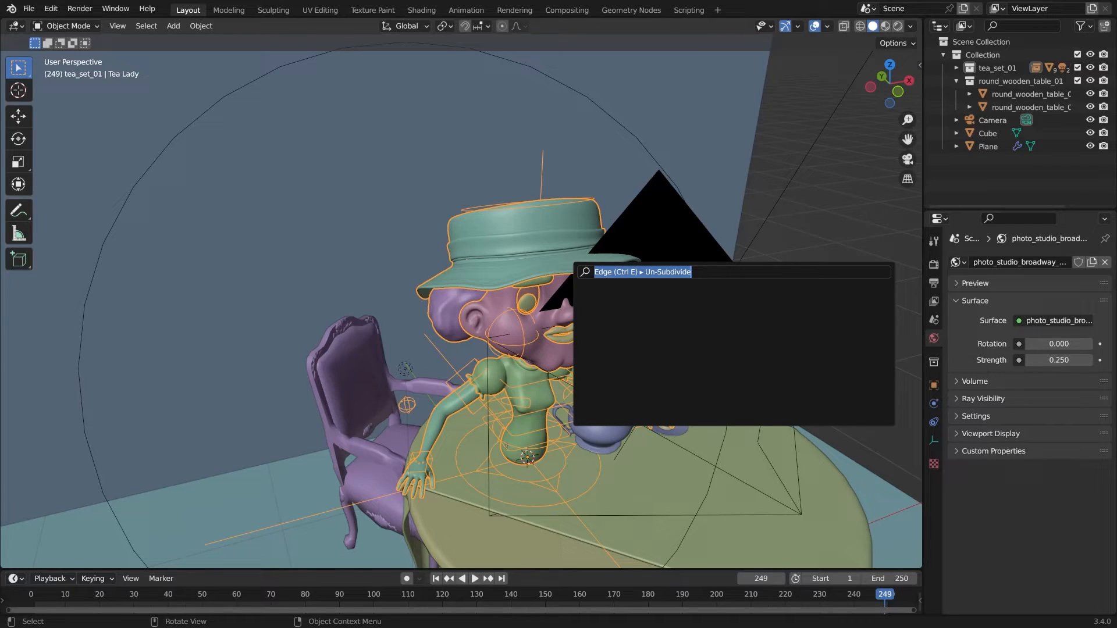
{"action": "type", "text": "library"}
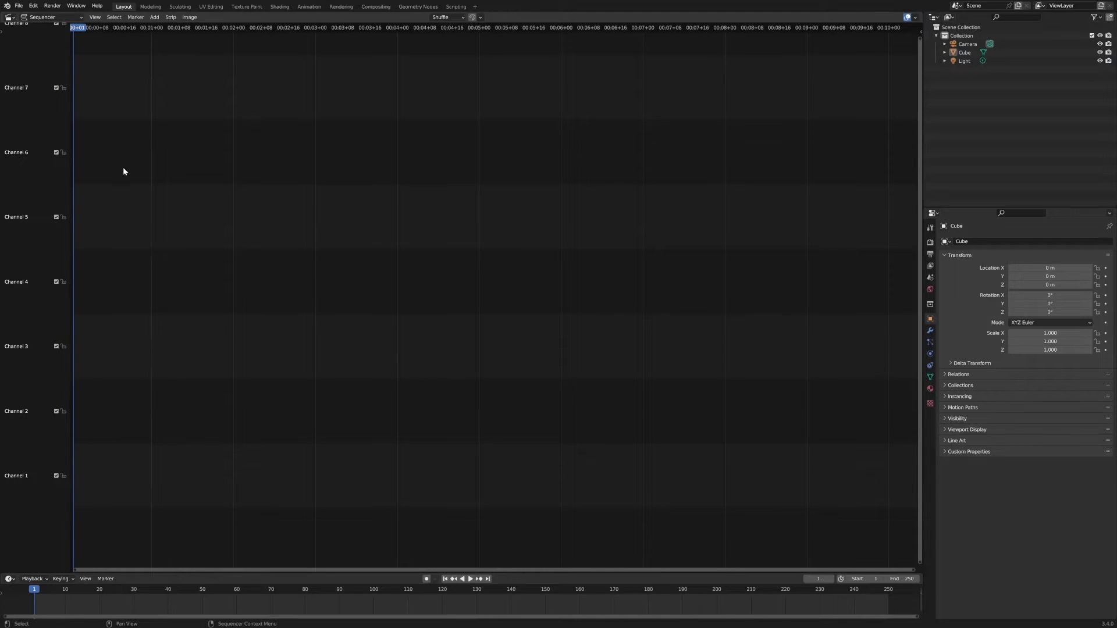
{"action": "mouse_move", "coordinate": [9, 17]}
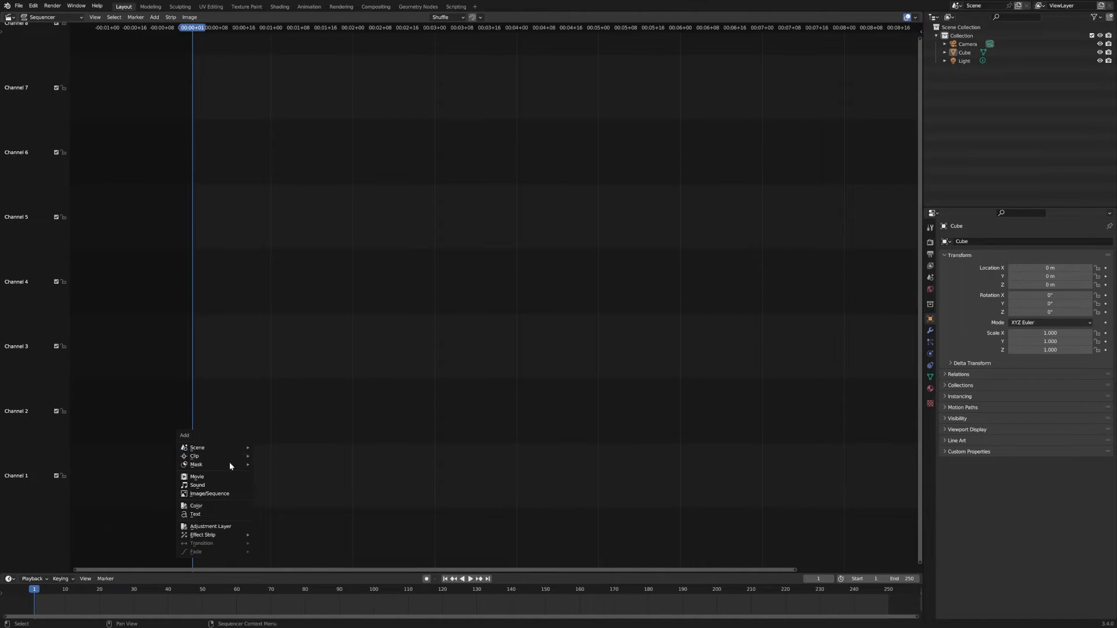
Add the dialogue mixdown .wav as a sound strip in the Video Sequencer.
{"action": "left_click", "coordinate": [198, 485]}
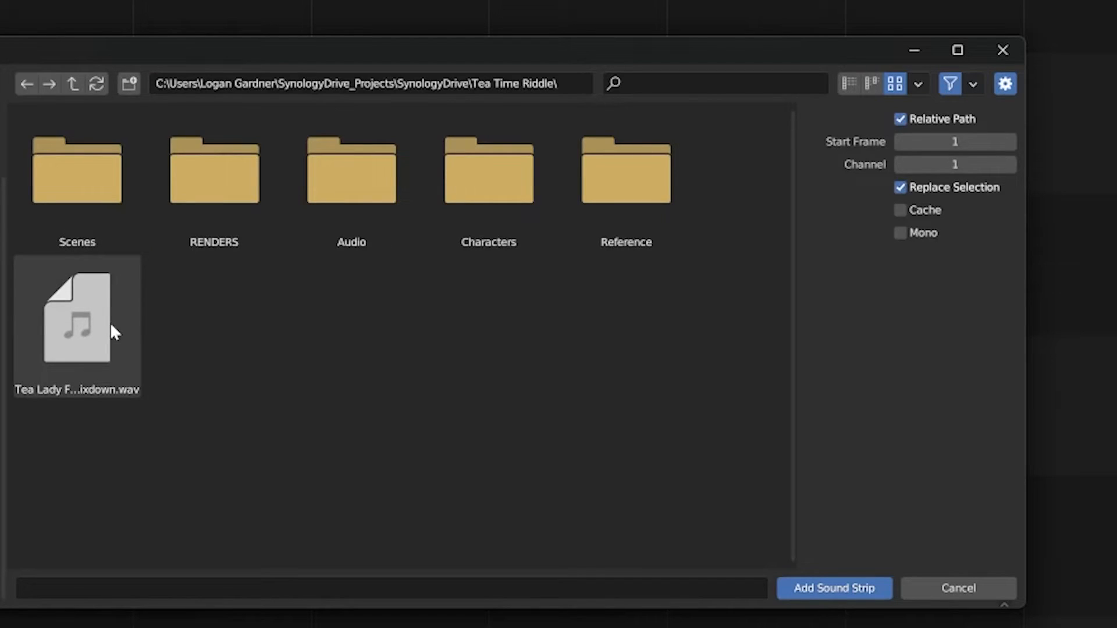
{"action": "left_click", "coordinate": [77, 316]}
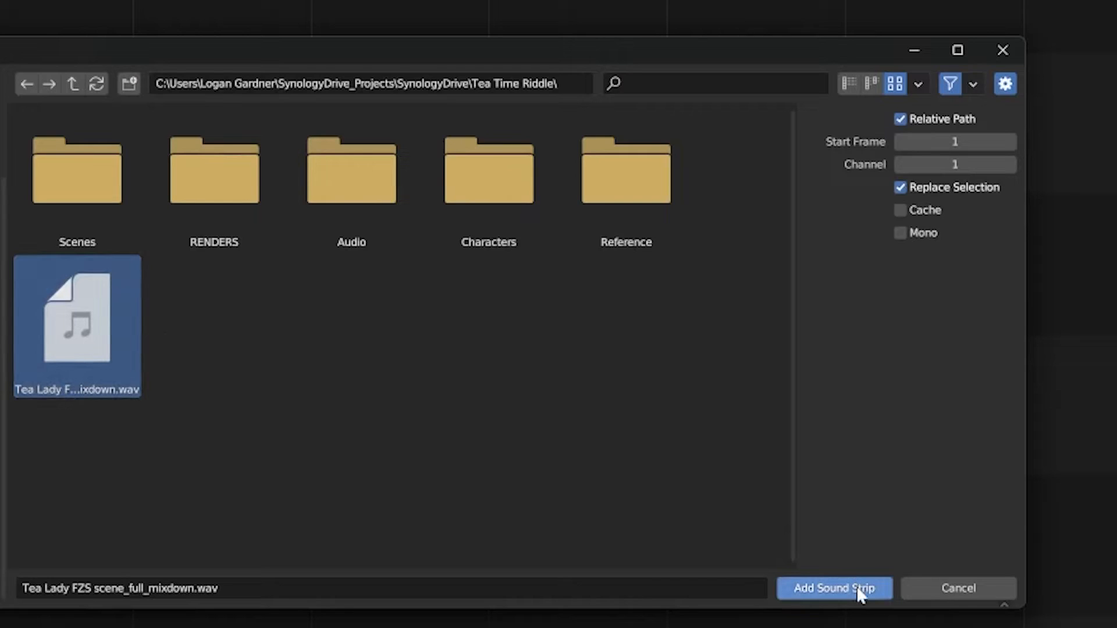
{"action": "left_click", "coordinate": [833, 587]}
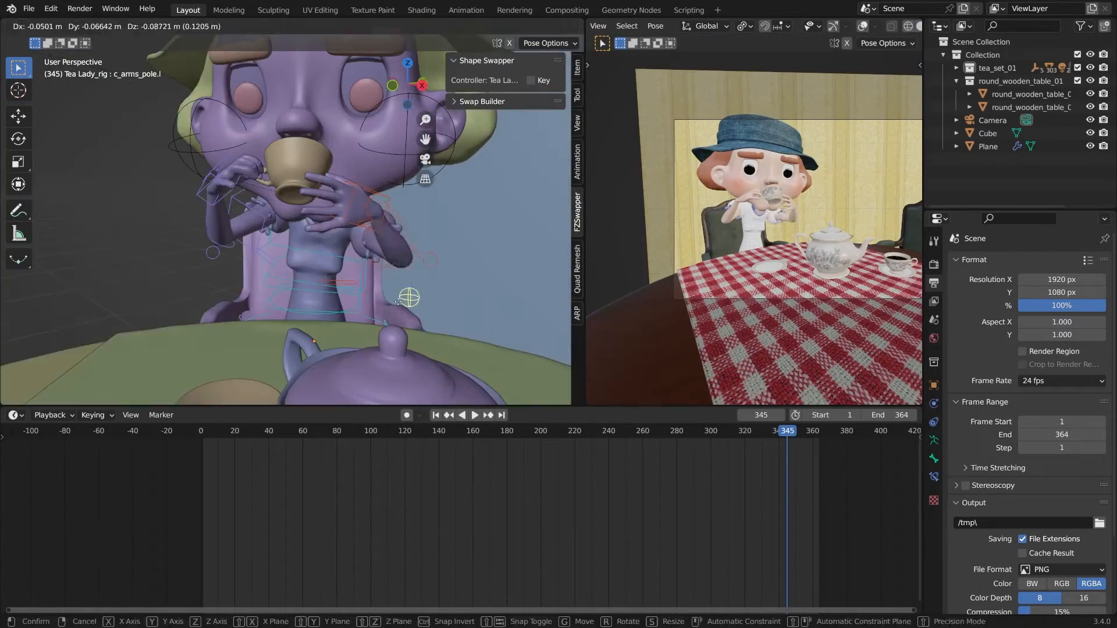
Move the playhead to the shot start and select the Mouth controller to list its shapes.
{"action": "left_click", "coordinate": [510, 431]}
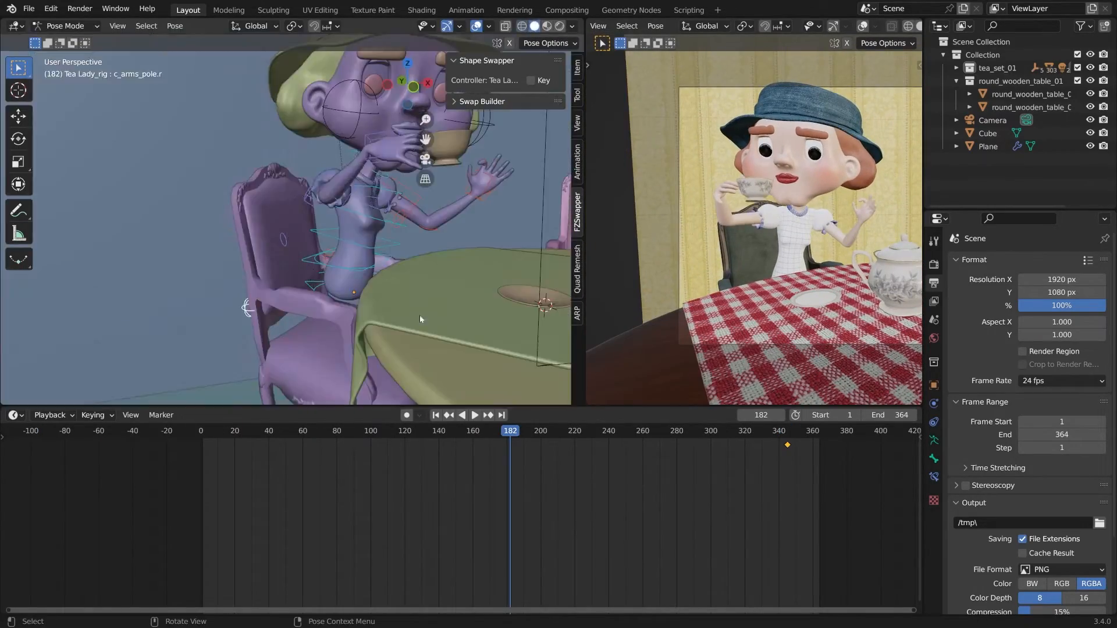
{"action": "left_click", "coordinate": [475, 414]}
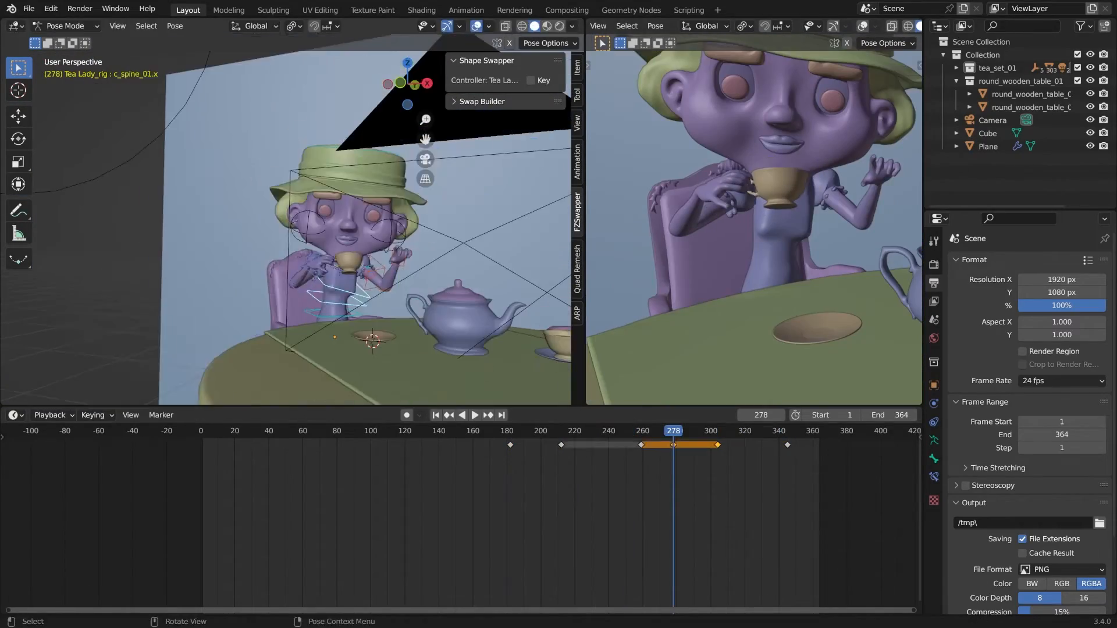
{"action": "left_click", "coordinate": [705, 431]}
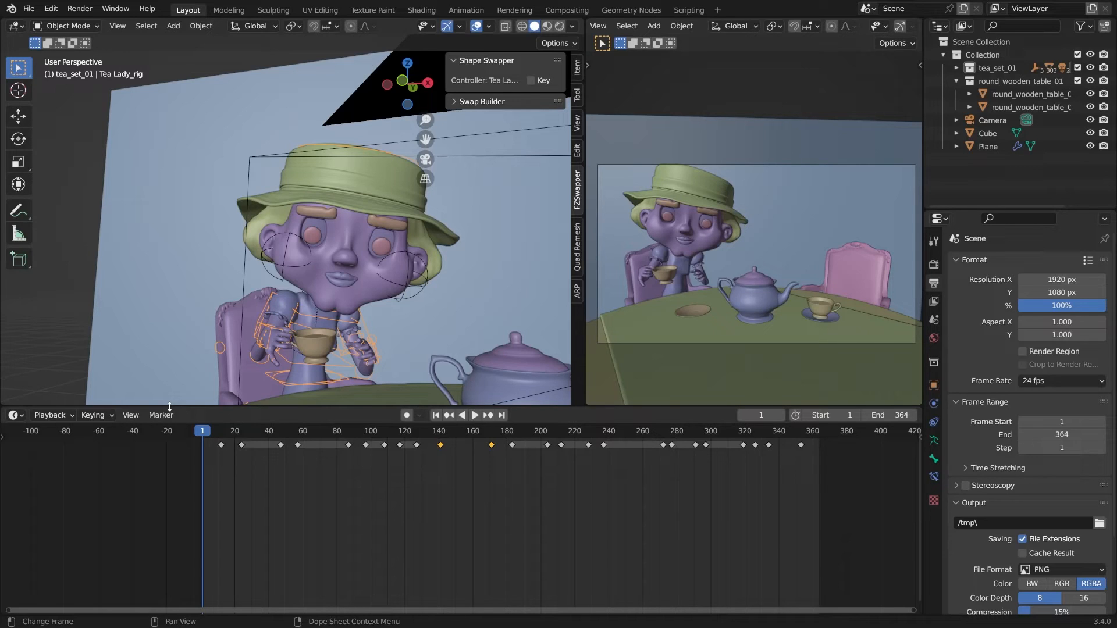
{"action": "left_click", "coordinate": [343, 280]}
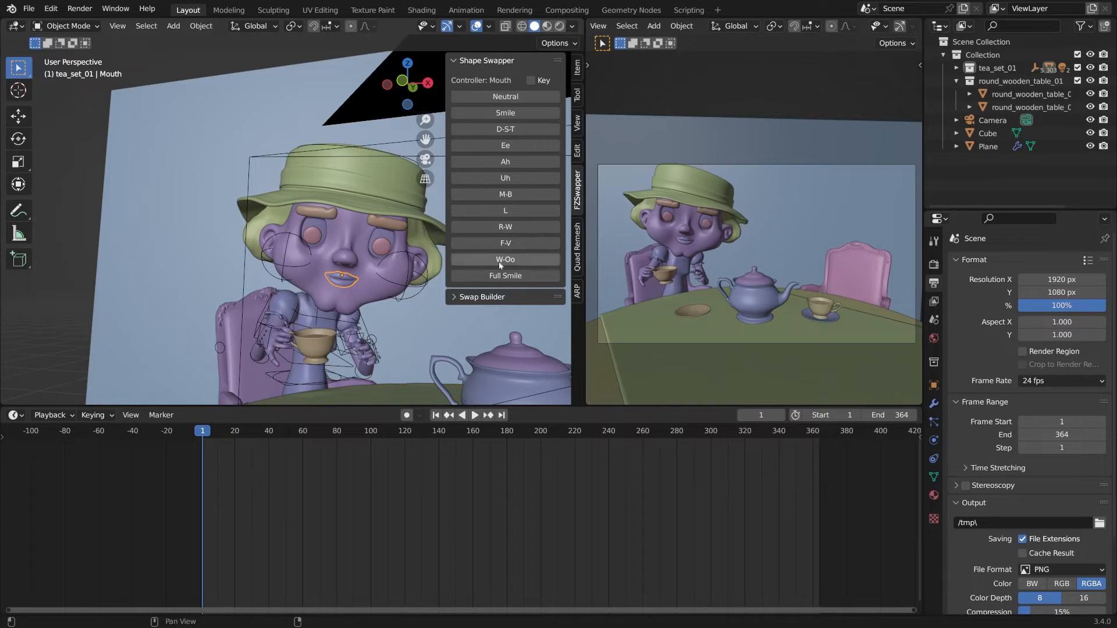
{"action": "mouse_move", "coordinate": [504, 113]}
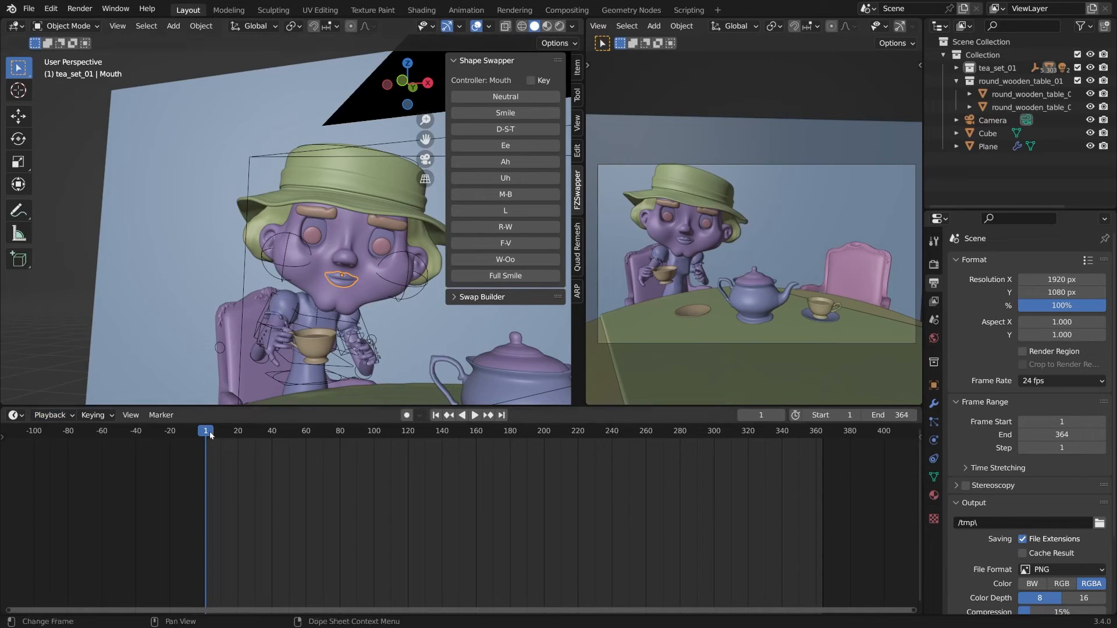
Set timeline playback Sync to Sync to Audio for lip-sync scrubbing.
{"action": "left_click", "coordinate": [474, 414]}
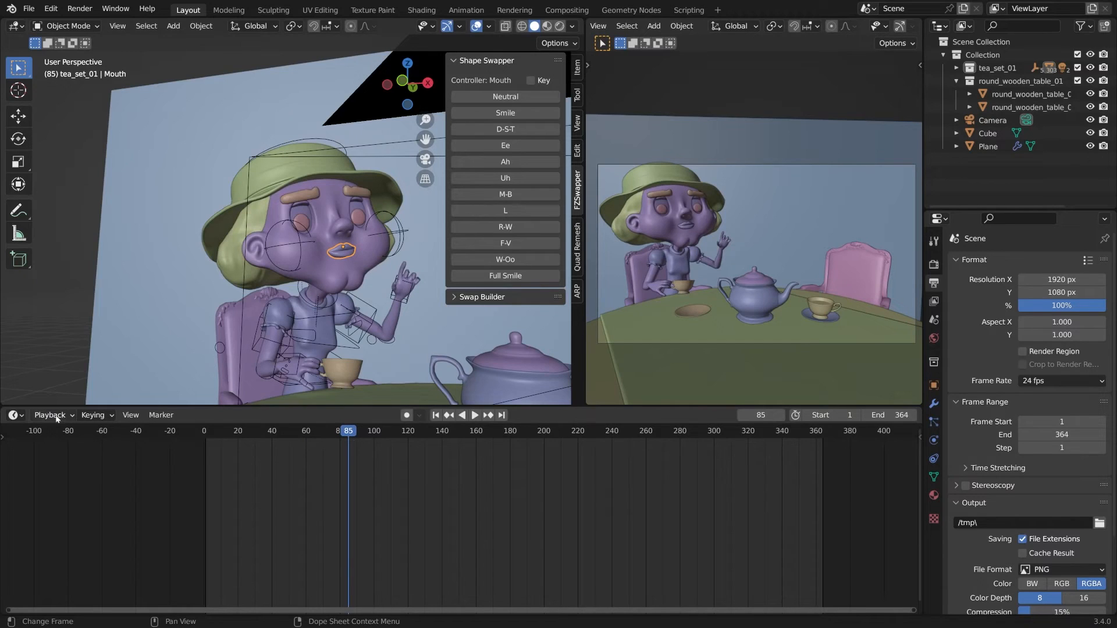
{"action": "left_click", "coordinate": [50, 414]}
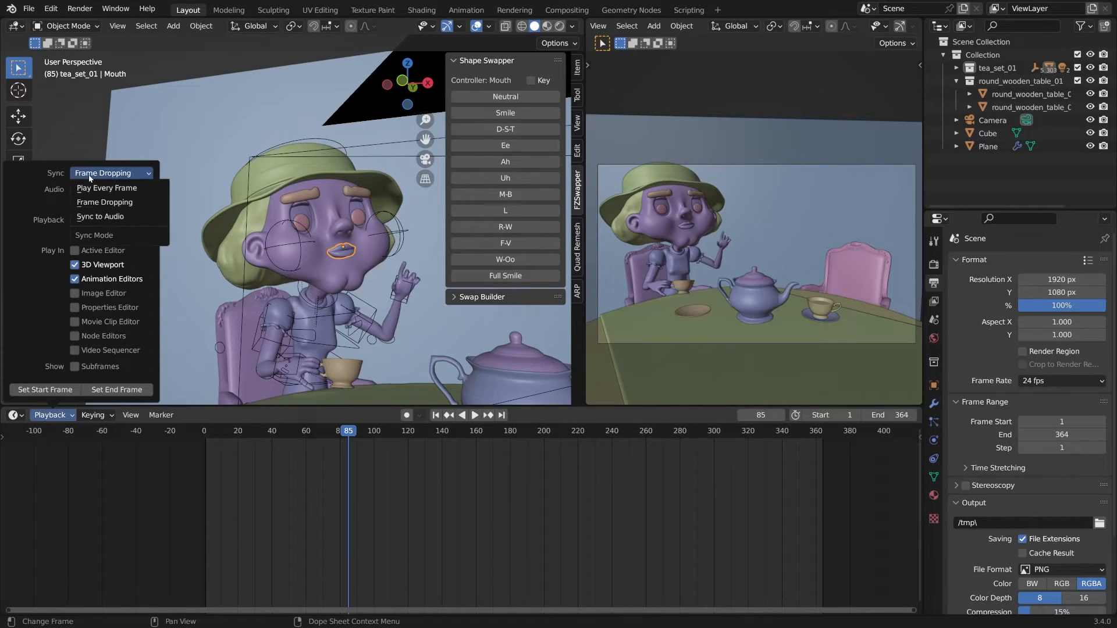
{"action": "left_click", "coordinate": [230, 431]}
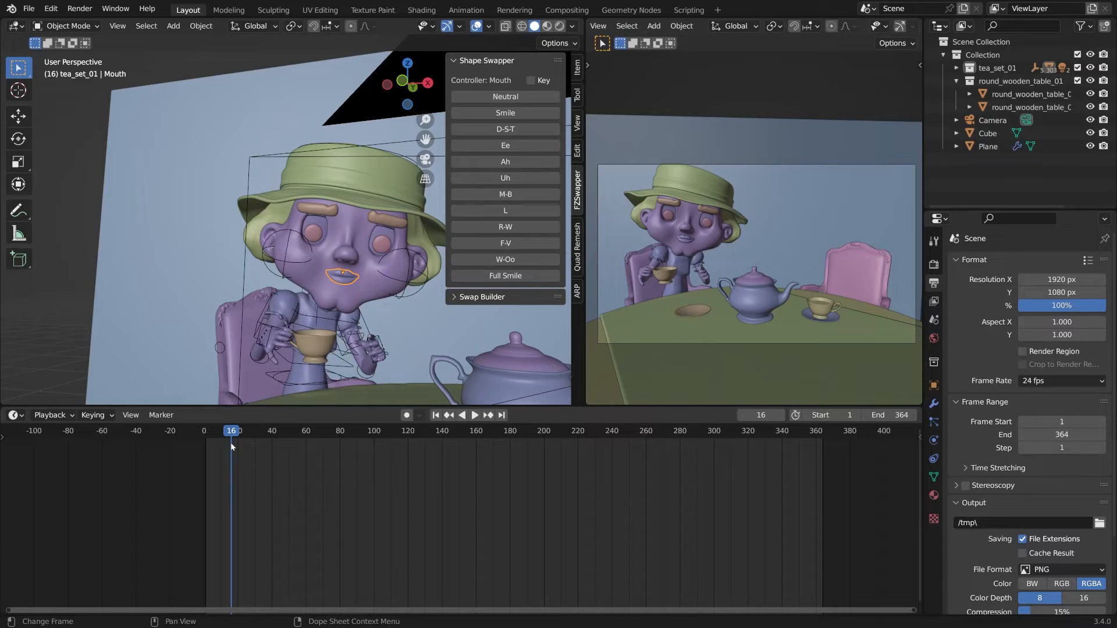
{"action": "mouse_move", "coordinate": [230, 432]}
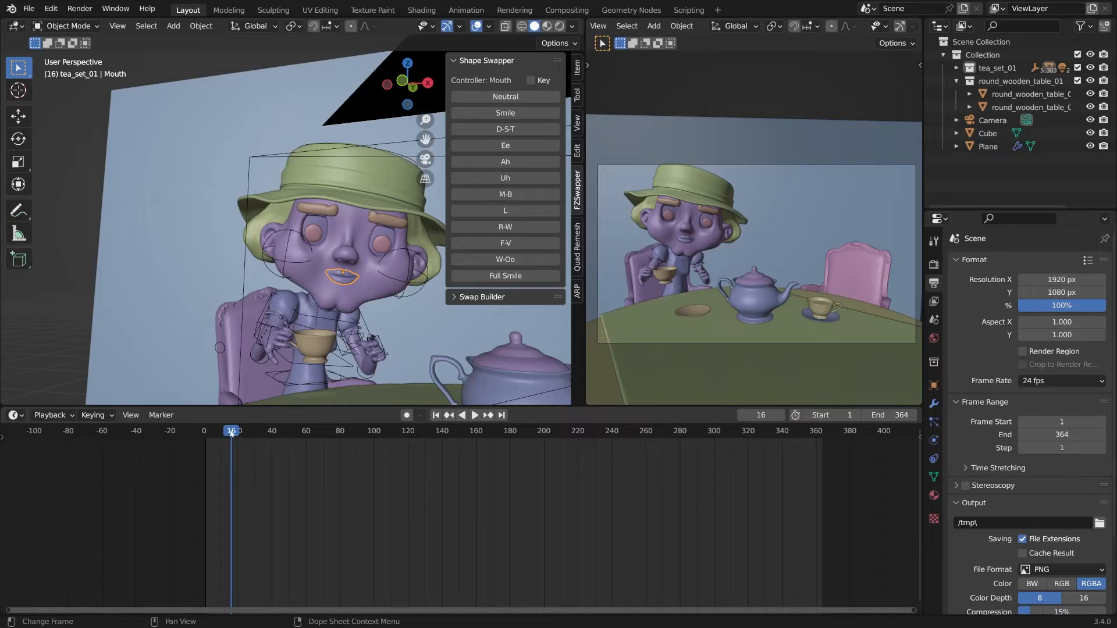
Key the Neutral mouth shape around frame 15 and another shape at frame 12.
{"action": "left_click", "coordinate": [461, 414]}
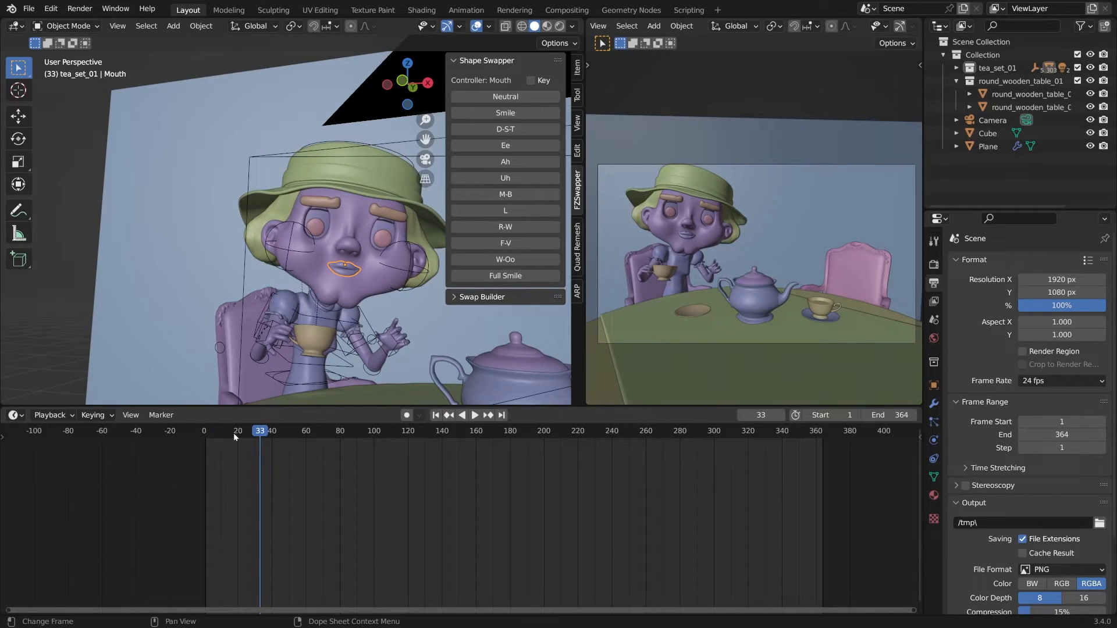
{"action": "left_click", "coordinate": [229, 431]}
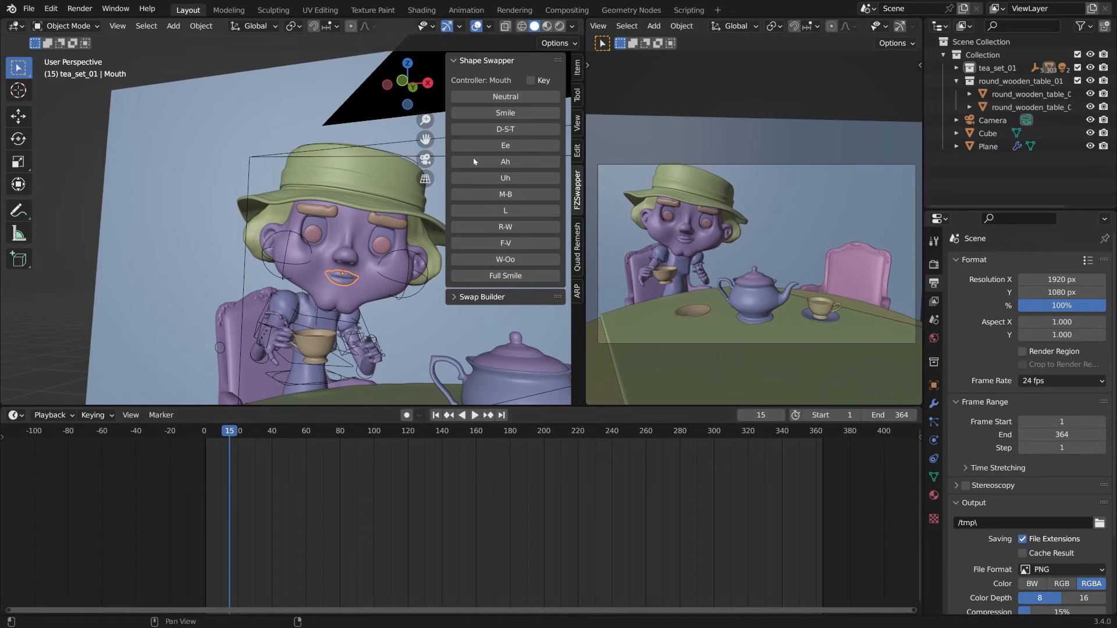
{"action": "left_click", "coordinate": [531, 81]}
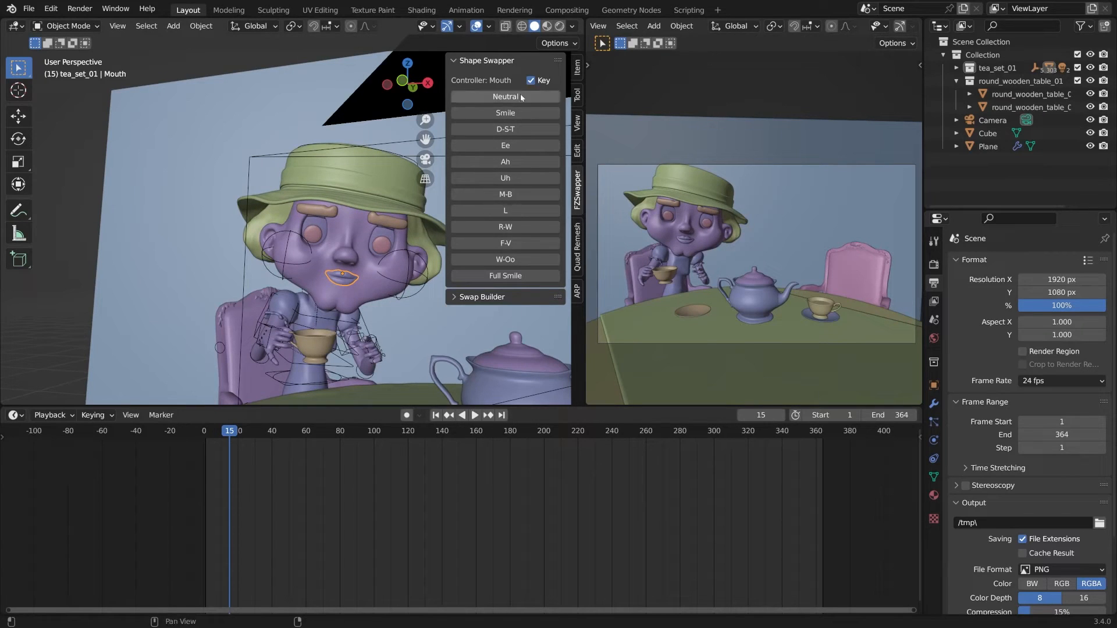
{"action": "left_click", "coordinate": [217, 431]}
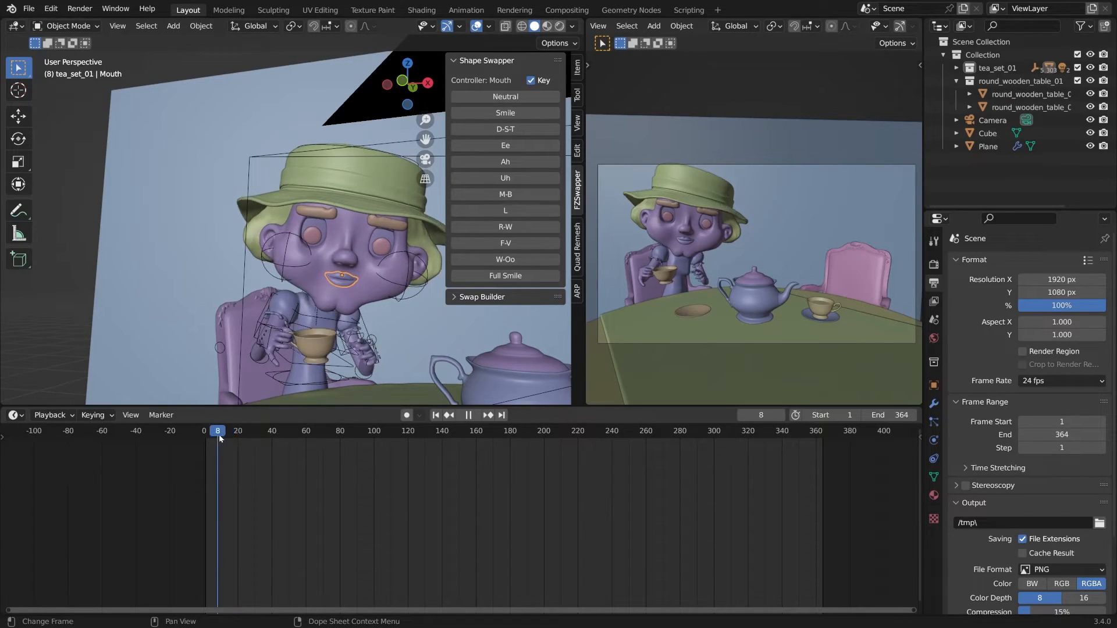
{"action": "left_click", "coordinate": [224, 430]}
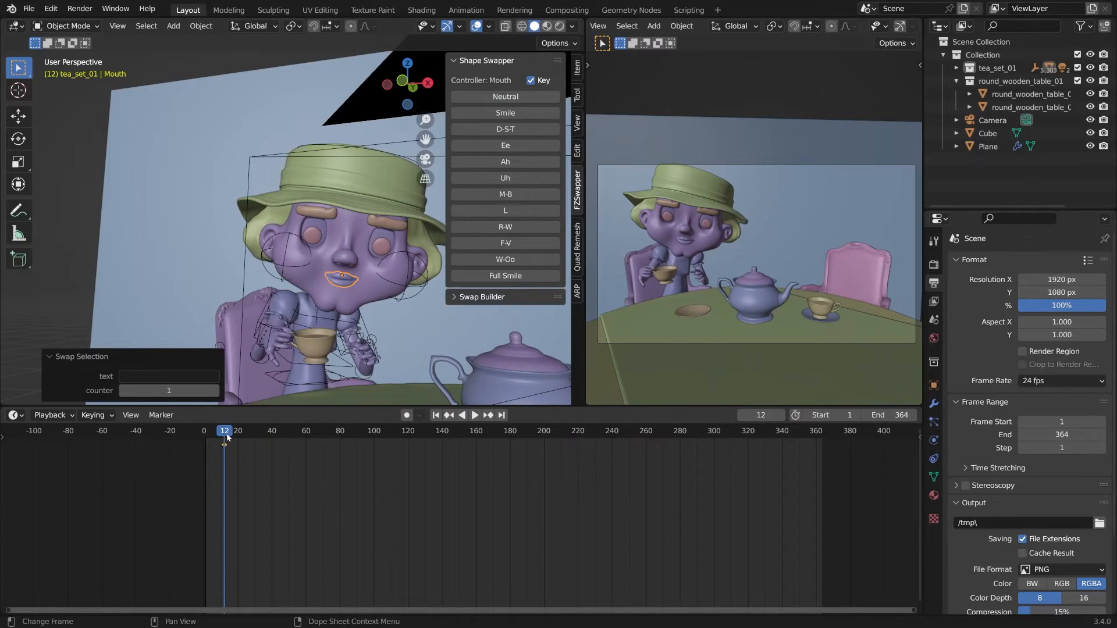
{"action": "left_click", "coordinate": [475, 414]}
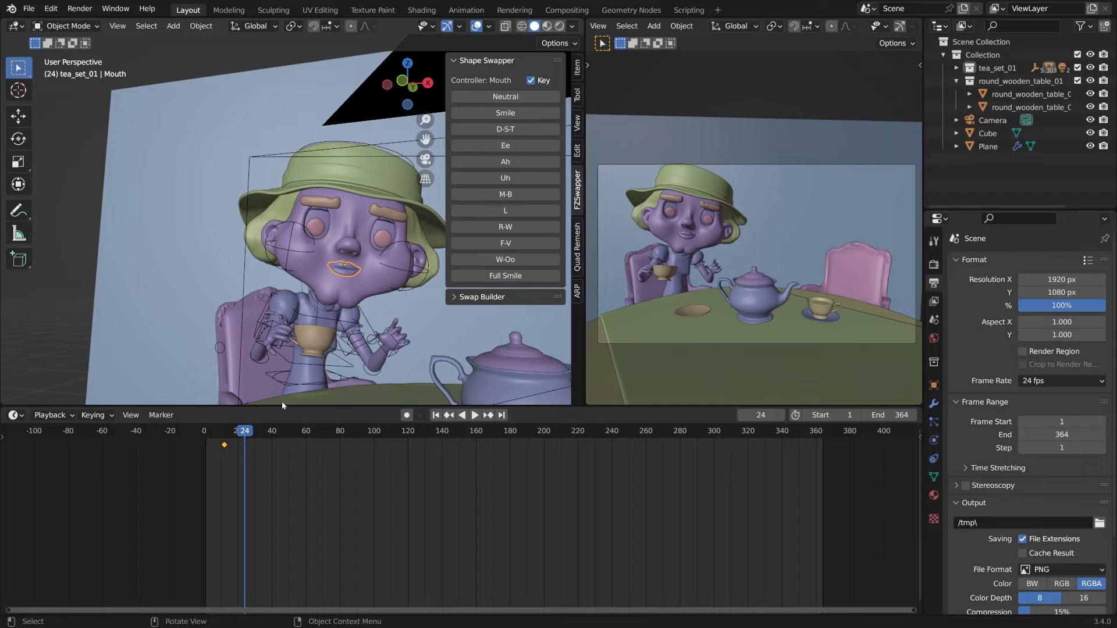
{"action": "mouse_move", "coordinate": [363, 308]}
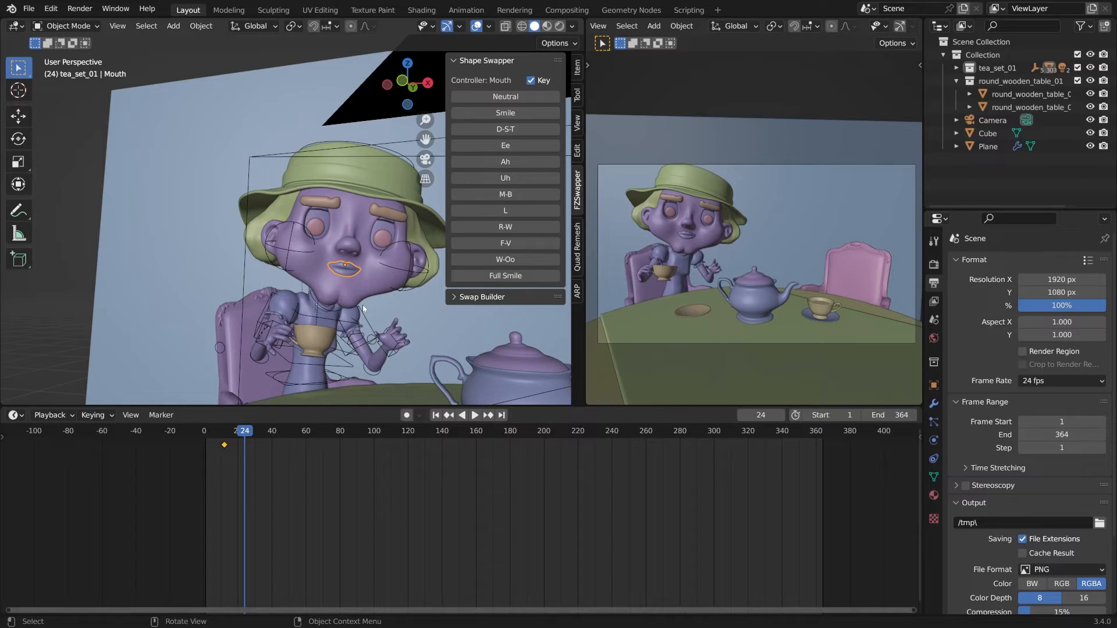
Key the Ee shape at frame 24 and further mouth shapes at frames 28 and 41.
{"action": "left_click", "coordinate": [505, 145]}
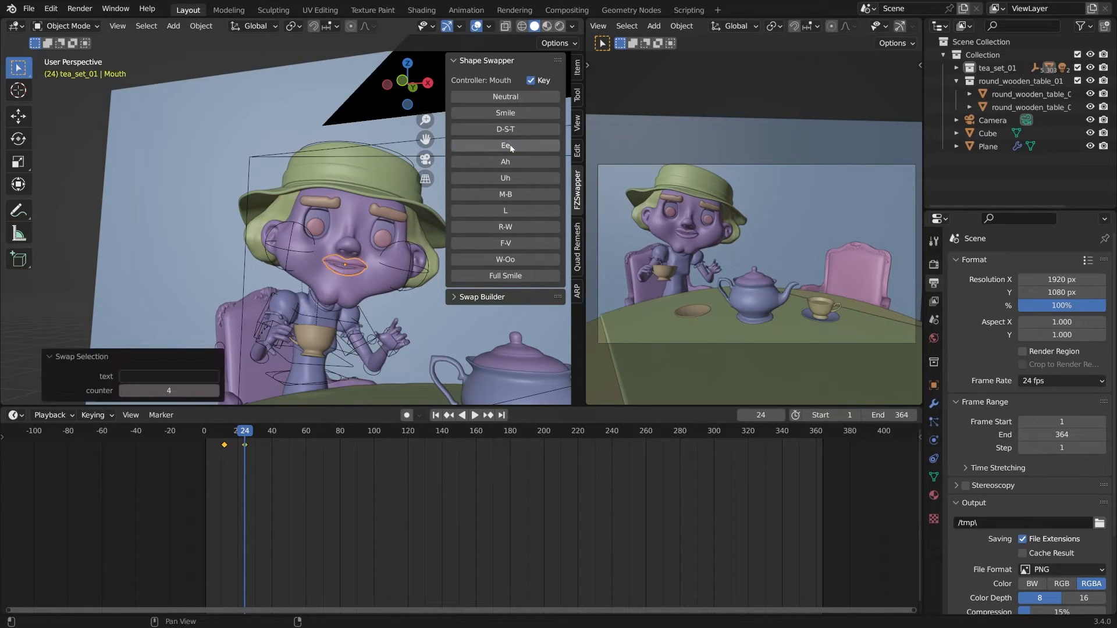
{"action": "left_click", "coordinate": [461, 414]}
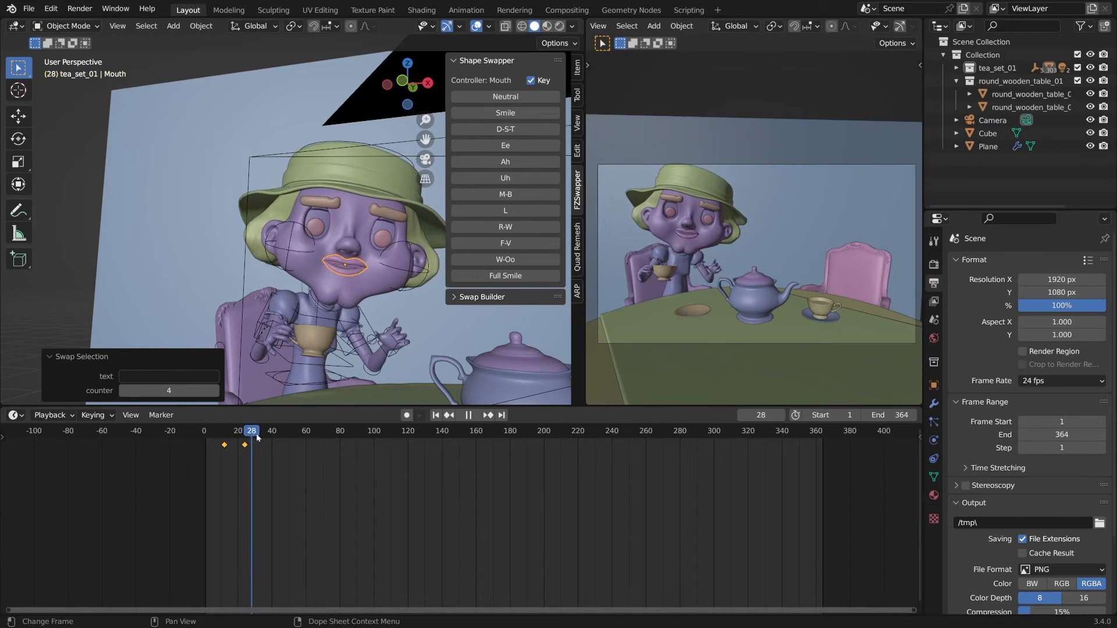
{"action": "left_click", "coordinate": [239, 430]}
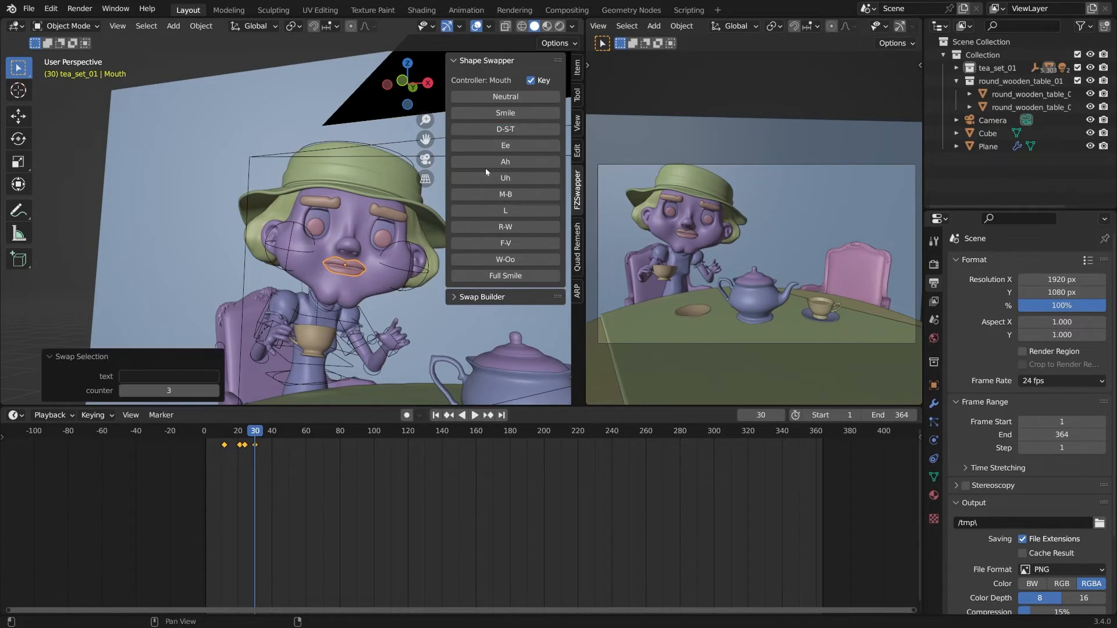
{"action": "left_click", "coordinate": [475, 415]}
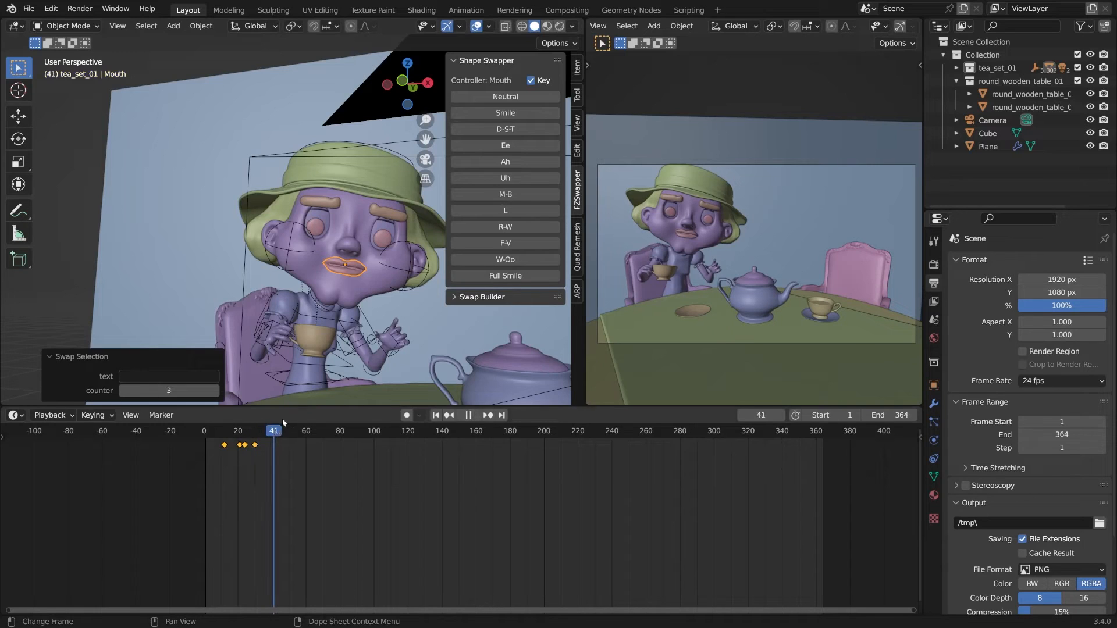
{"action": "left_click", "coordinate": [468, 415]}
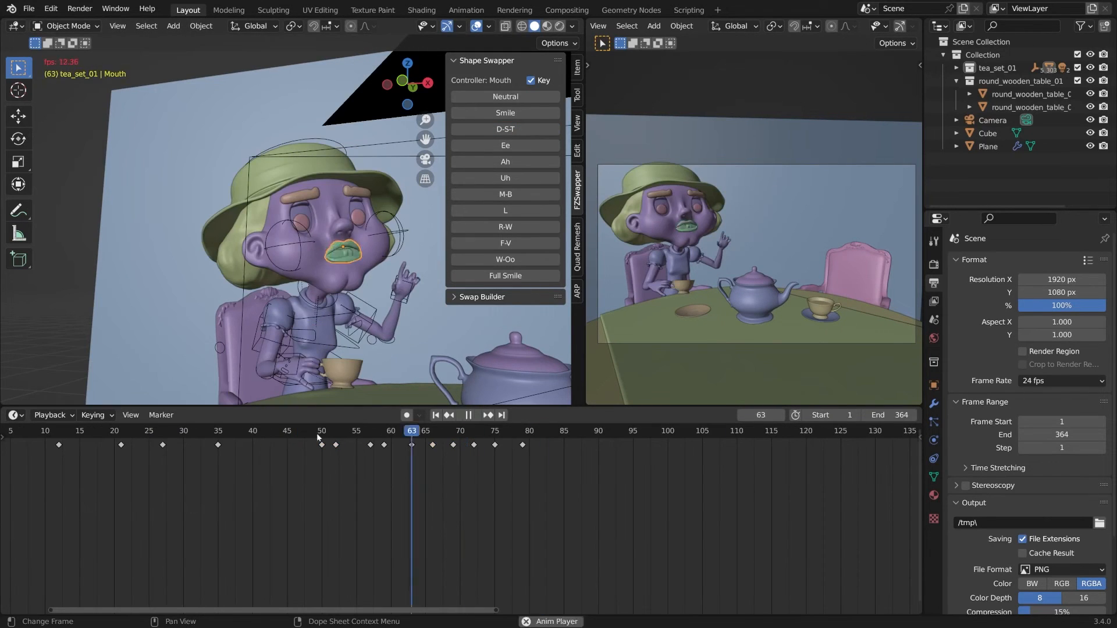
Key mouth shapes at frames 101 and 155 to carry the lip-sync past frame 150.
{"action": "left_click", "coordinate": [674, 430]}
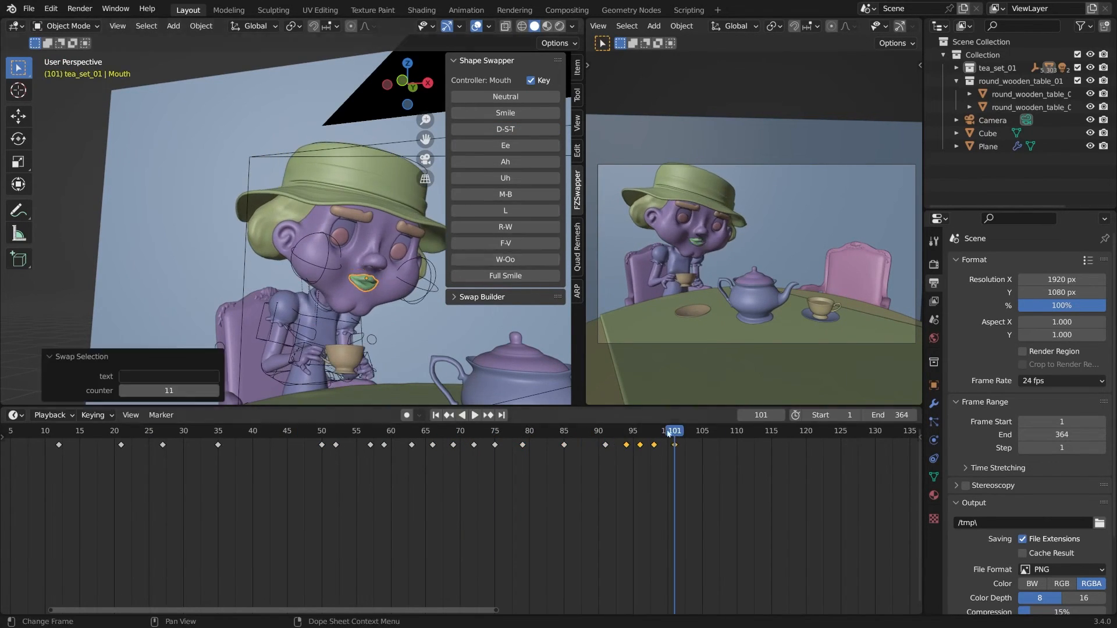
{"action": "left_click", "coordinate": [474, 414]}
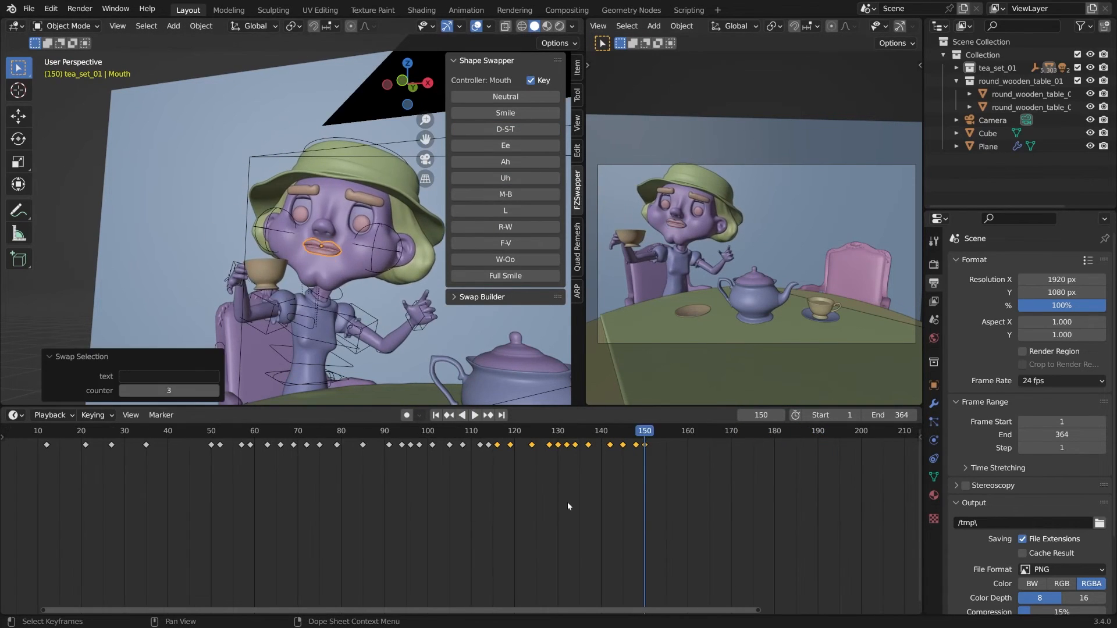
{"action": "left_click", "coordinate": [665, 431]}
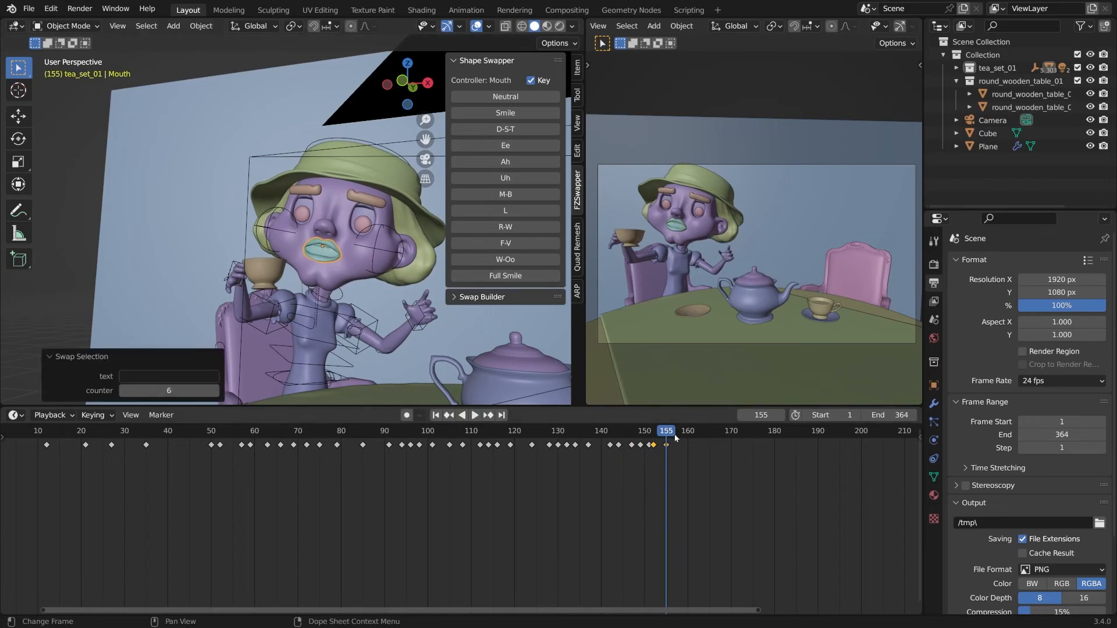
{"action": "left_click", "coordinate": [752, 430]}
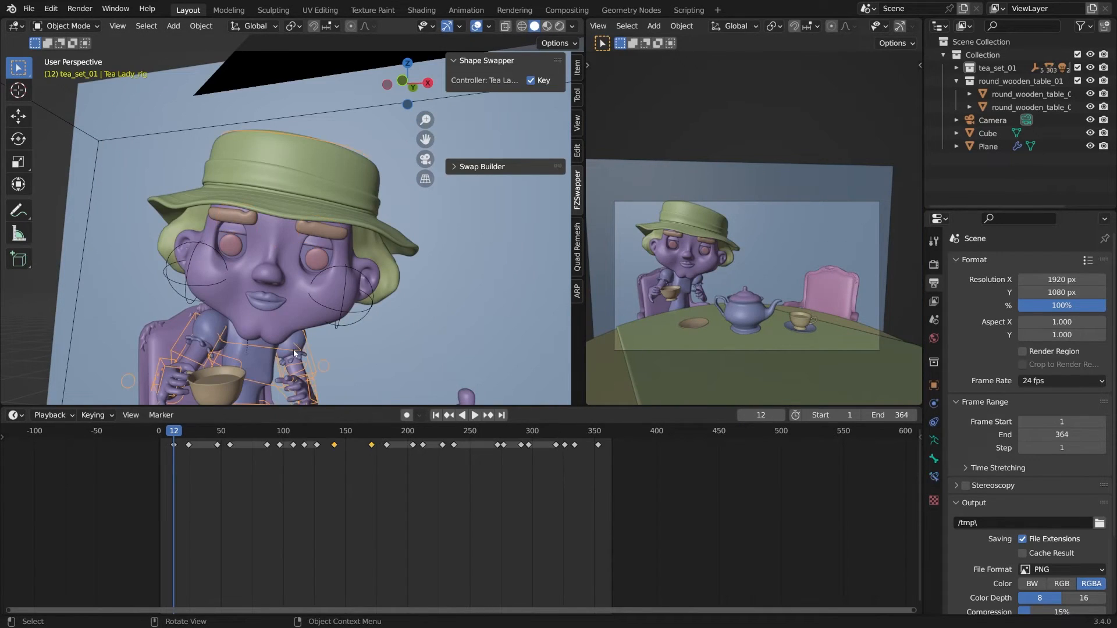
Push the tea lady rig action to an NLA strip with a Stepped Interpolation modifier, step size 2.
{"action": "left_click", "coordinate": [452, 60]}
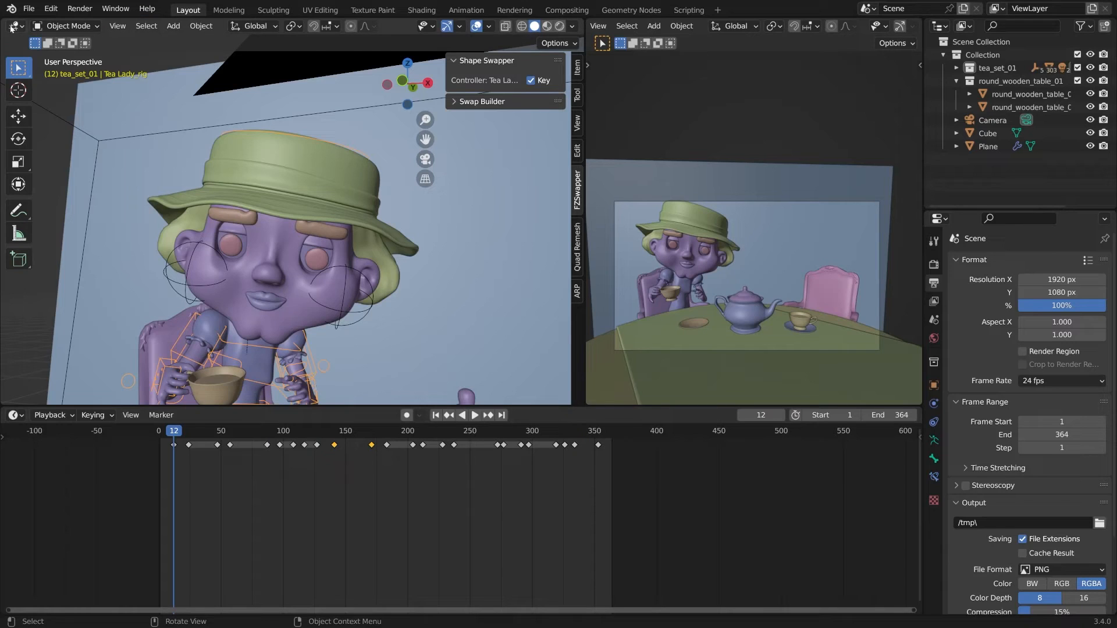
{"action": "left_click", "coordinate": [12, 26]}
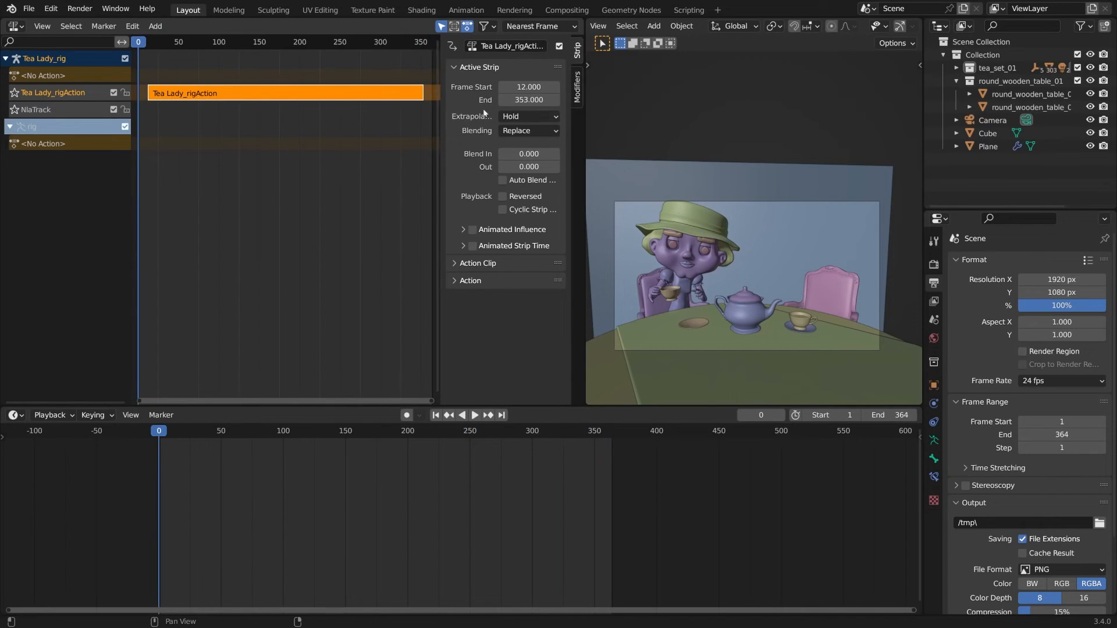
{"action": "left_click", "coordinate": [475, 415]}
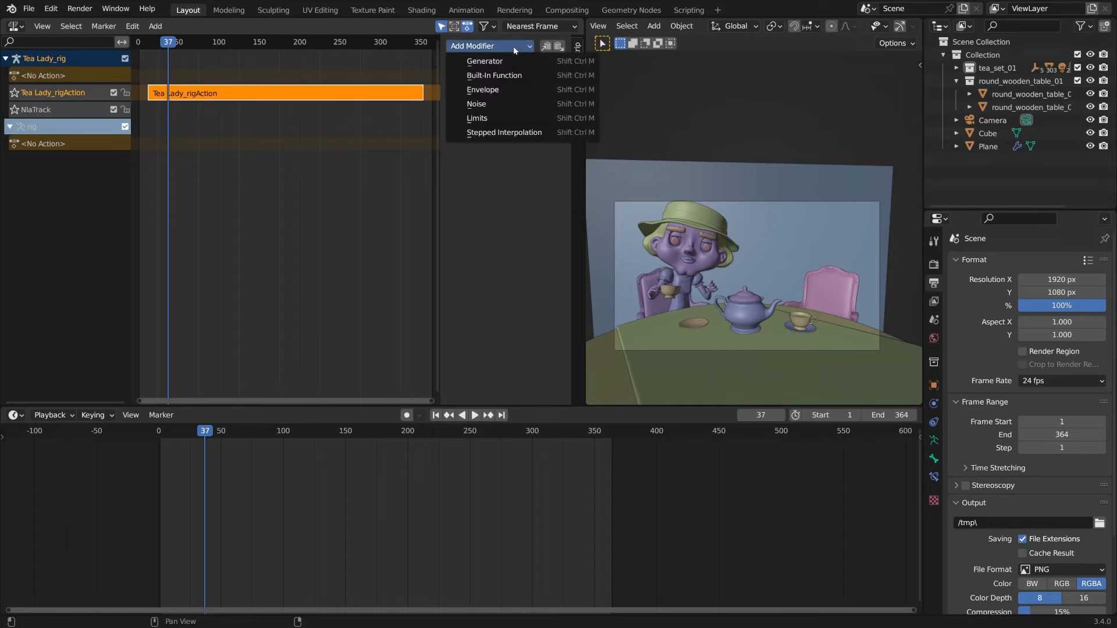
{"action": "left_click", "coordinate": [504, 132]}
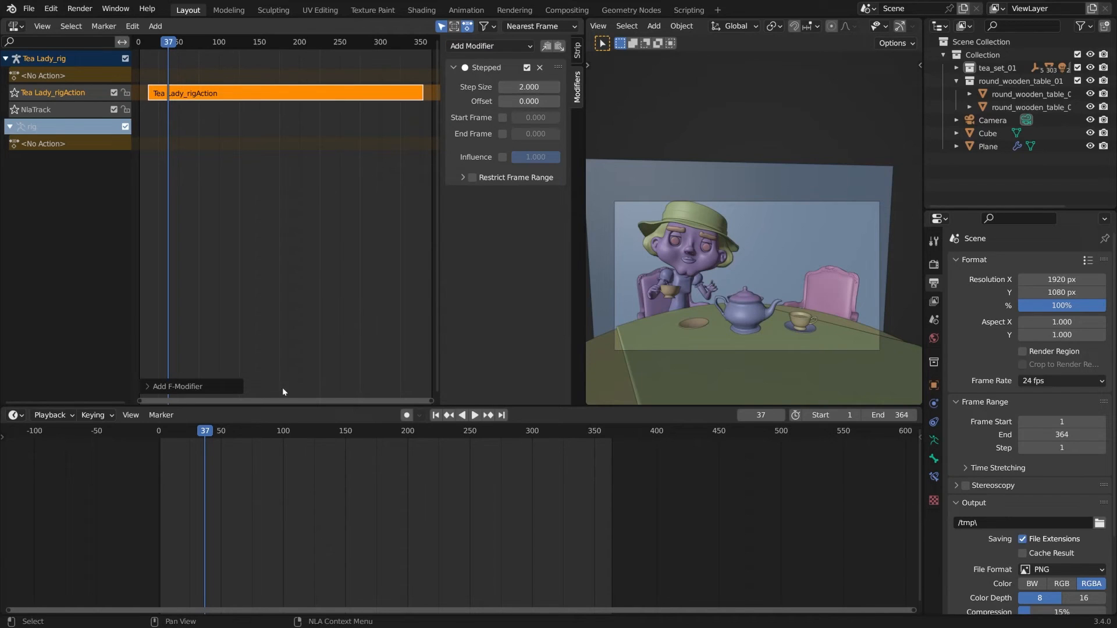
{"action": "mouse_move", "coordinate": [163, 432]}
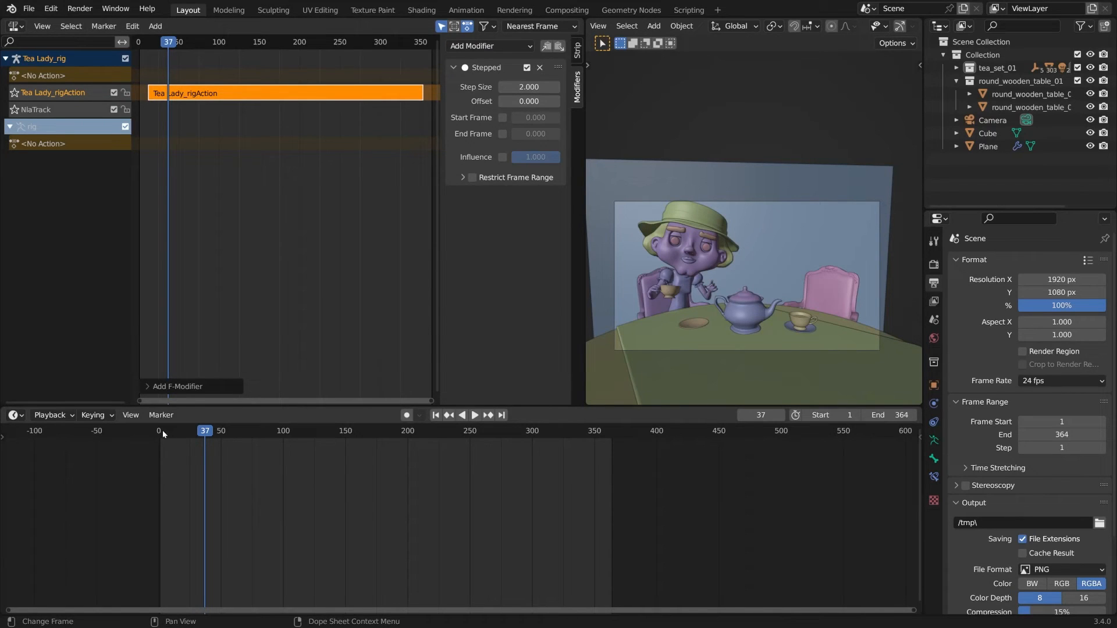
{"action": "left_click", "coordinate": [162, 430]}
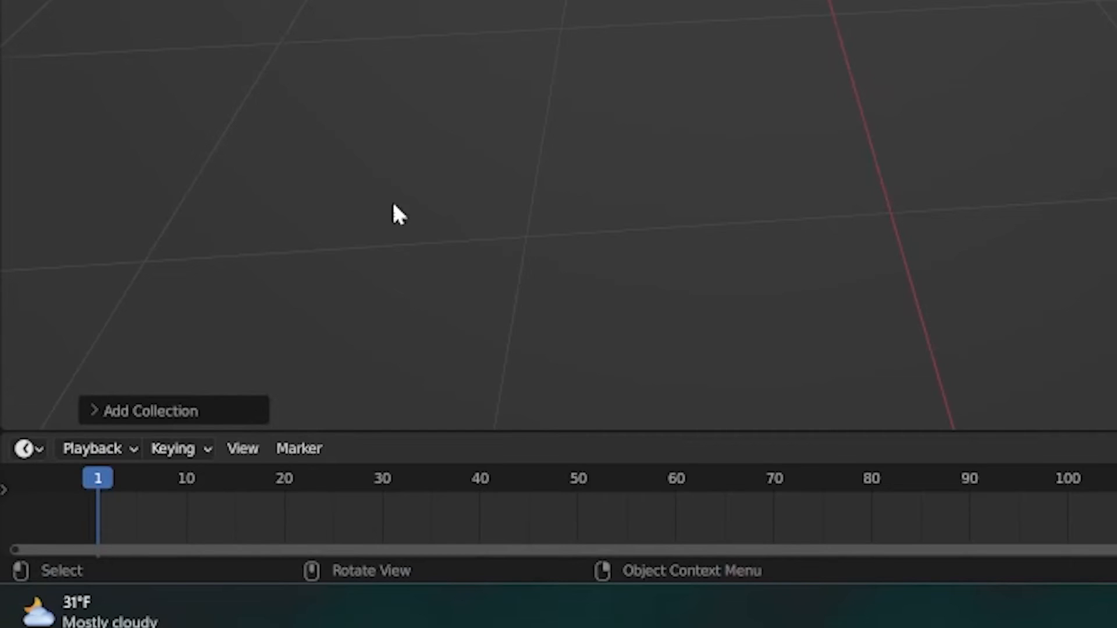
Add the mouth collection as an instance and recolour the 3D mouth's Lips material orange.
{"action": "left_click", "coordinate": [147, 411]}
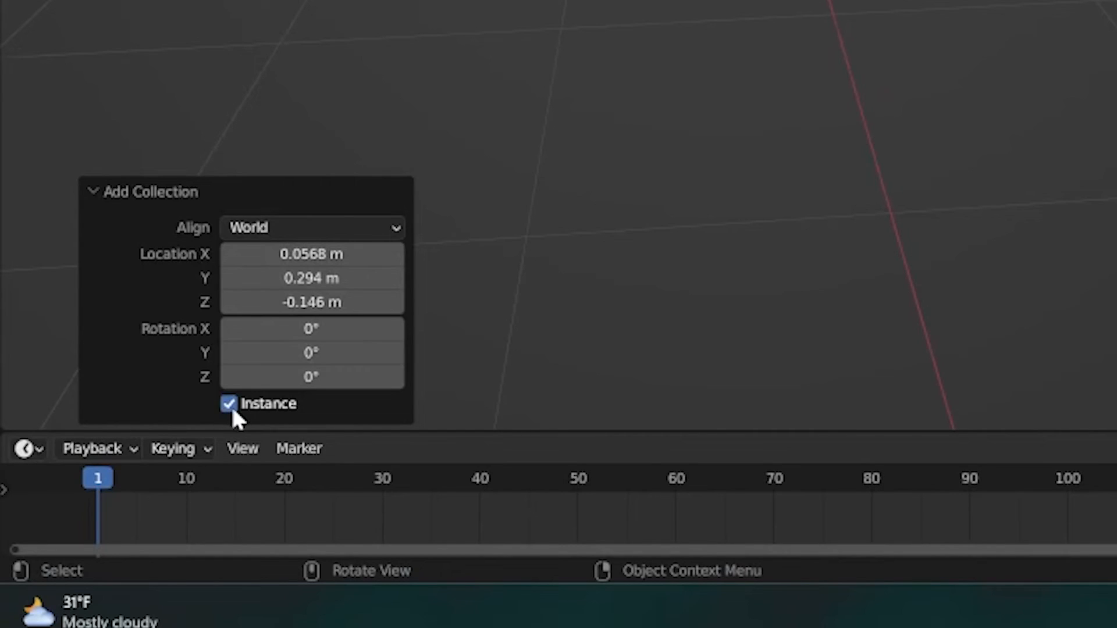
{"action": "left_click", "coordinate": [229, 403]}
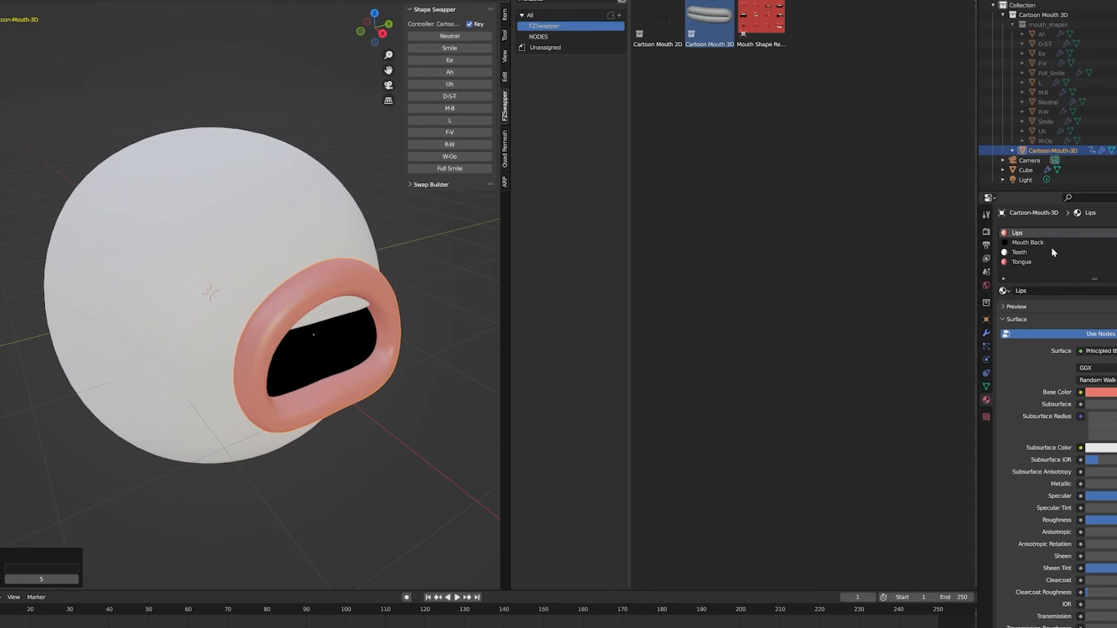
{"action": "left_click", "coordinate": [1103, 392]}
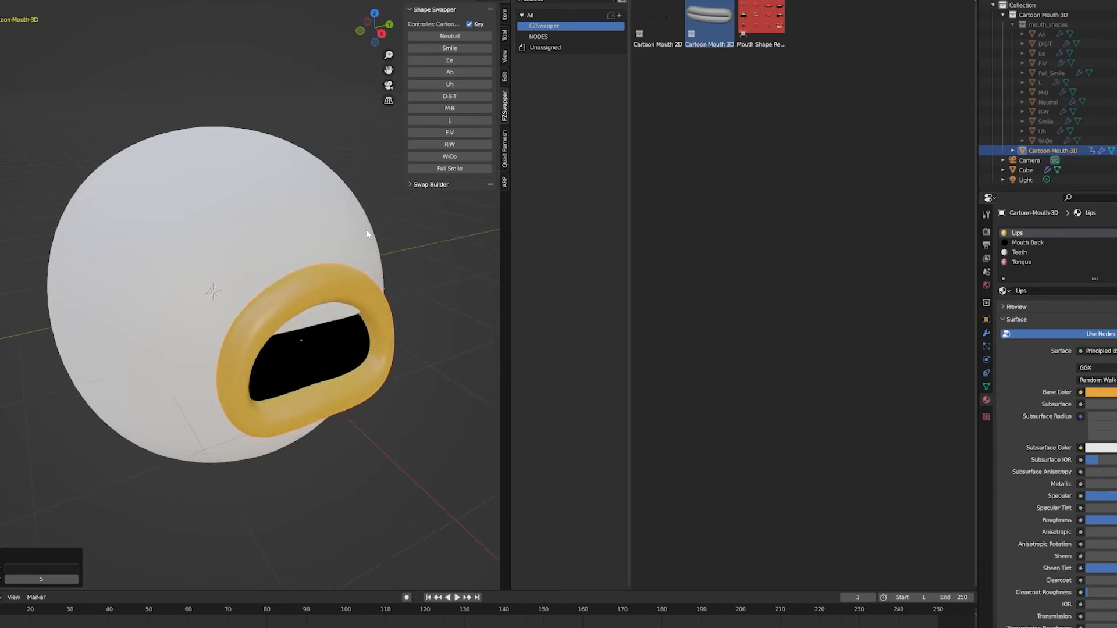
{"action": "left_click", "coordinate": [656, 18]}
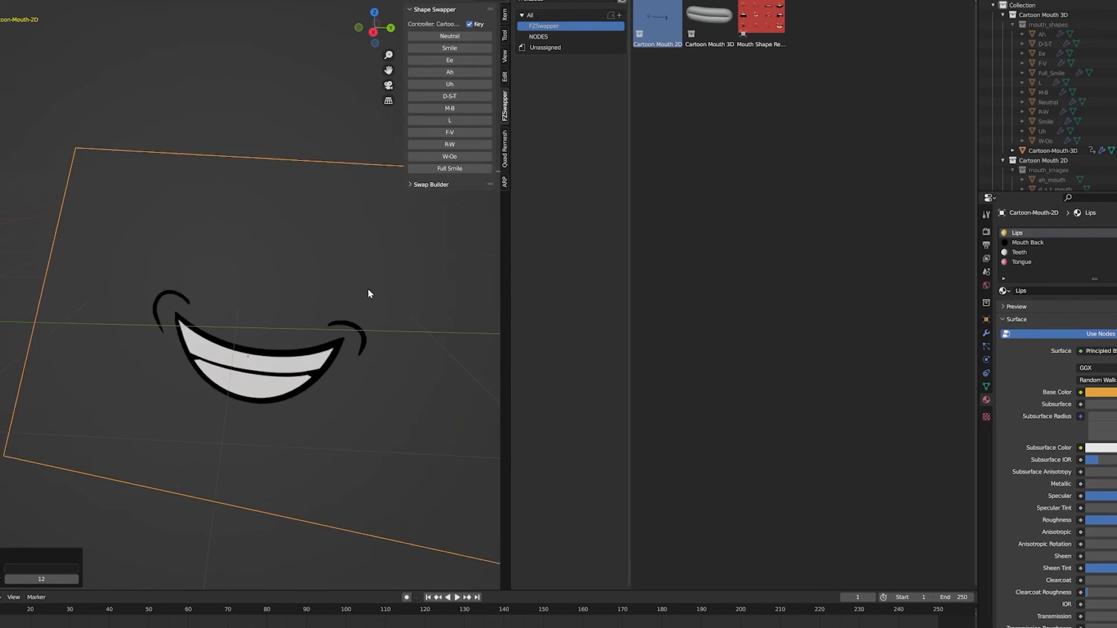
Apply the fz50 discount code, halving the FZSwapper total from US$12 to US$6.
{"action": "left_click", "coordinate": [760, 18]}
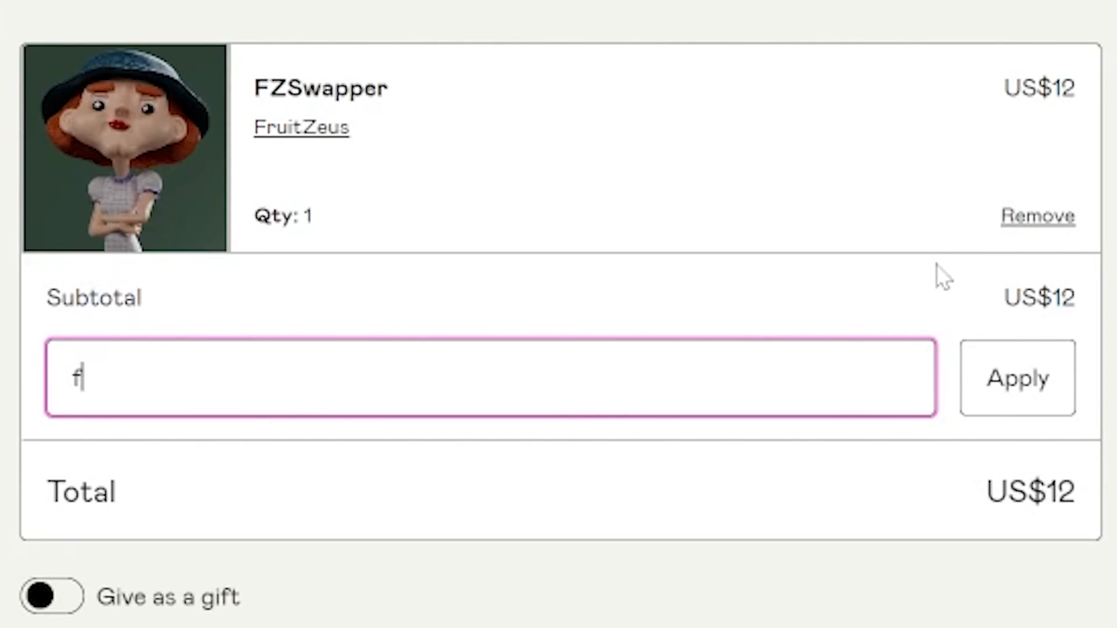
{"action": "type", "text": "z50"}
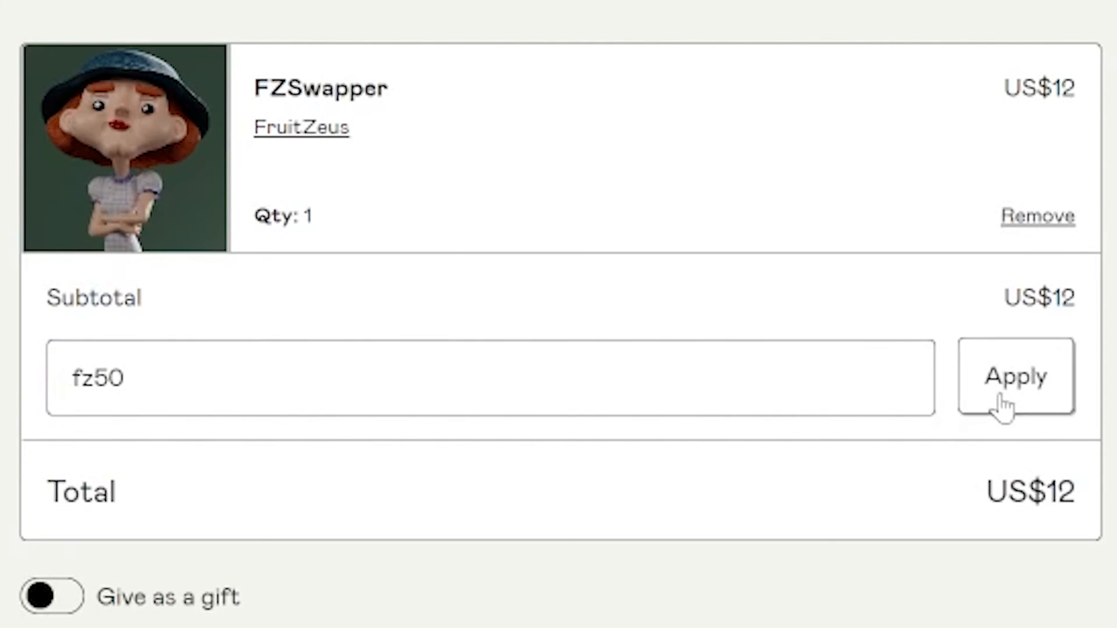
{"action": "left_click", "coordinate": [1015, 375]}
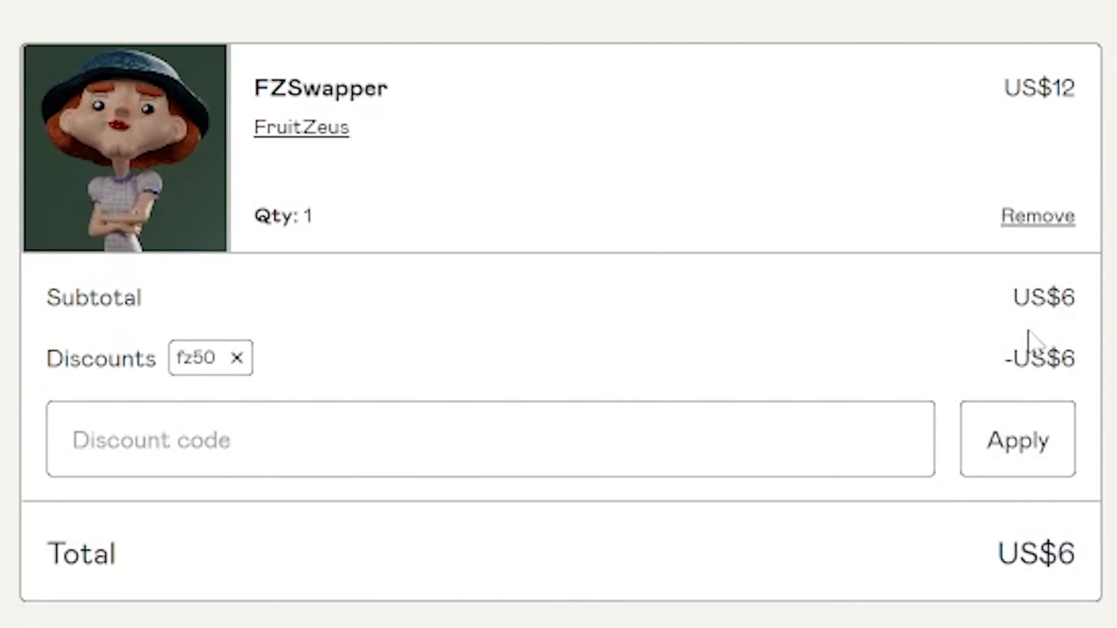